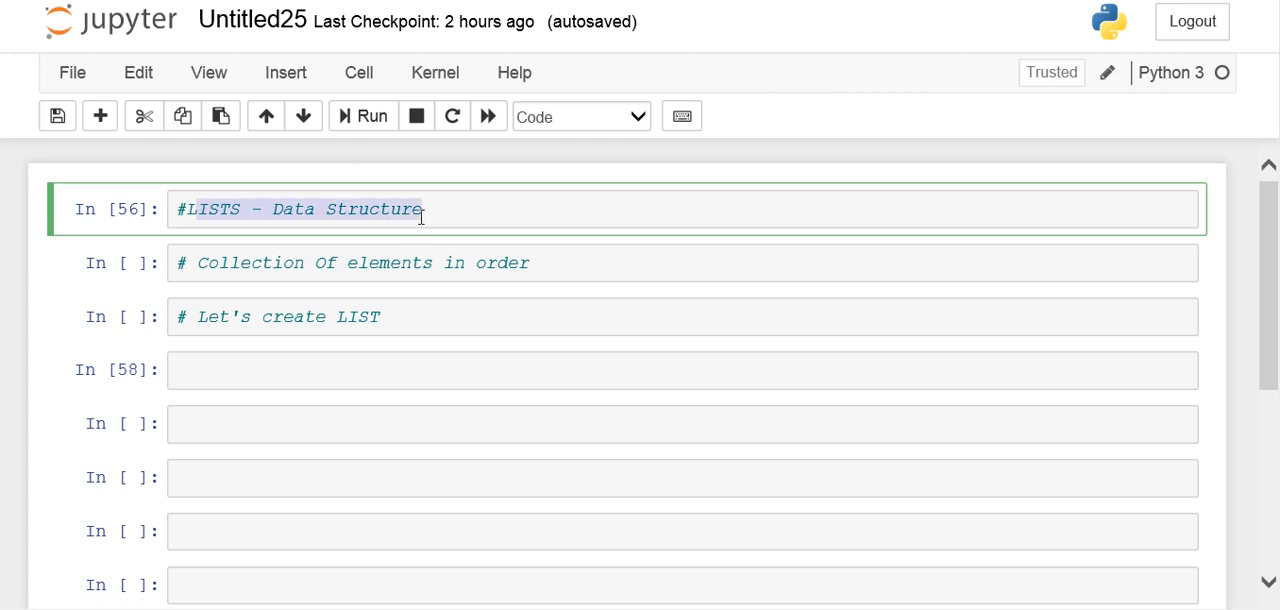
# Define a = [1,2,3,4] in the first cell and print(a), outputting [1, 2, 3, 4]
pyautogui.click(420, 209)
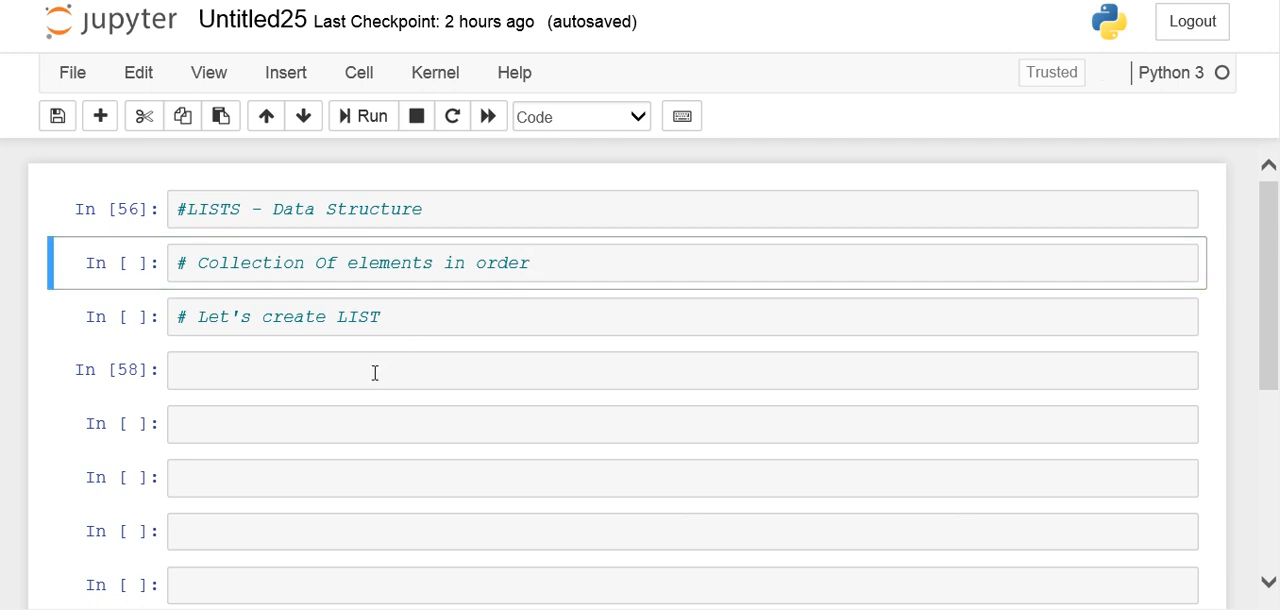
pyautogui.write('a =')
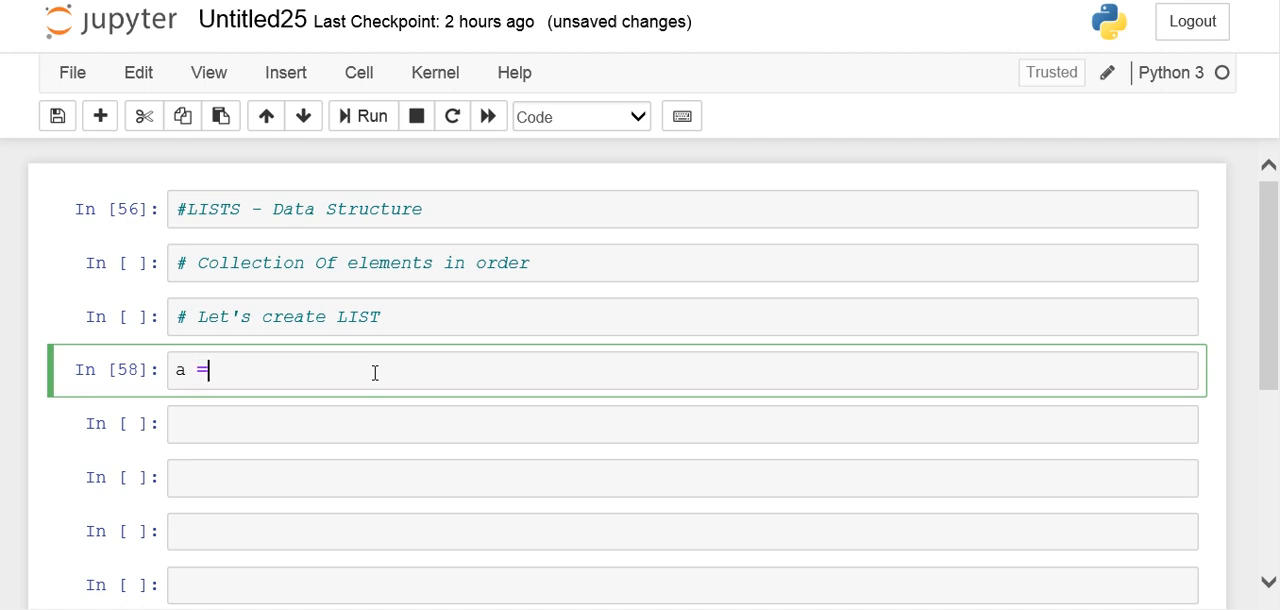
pyautogui.write('[]')
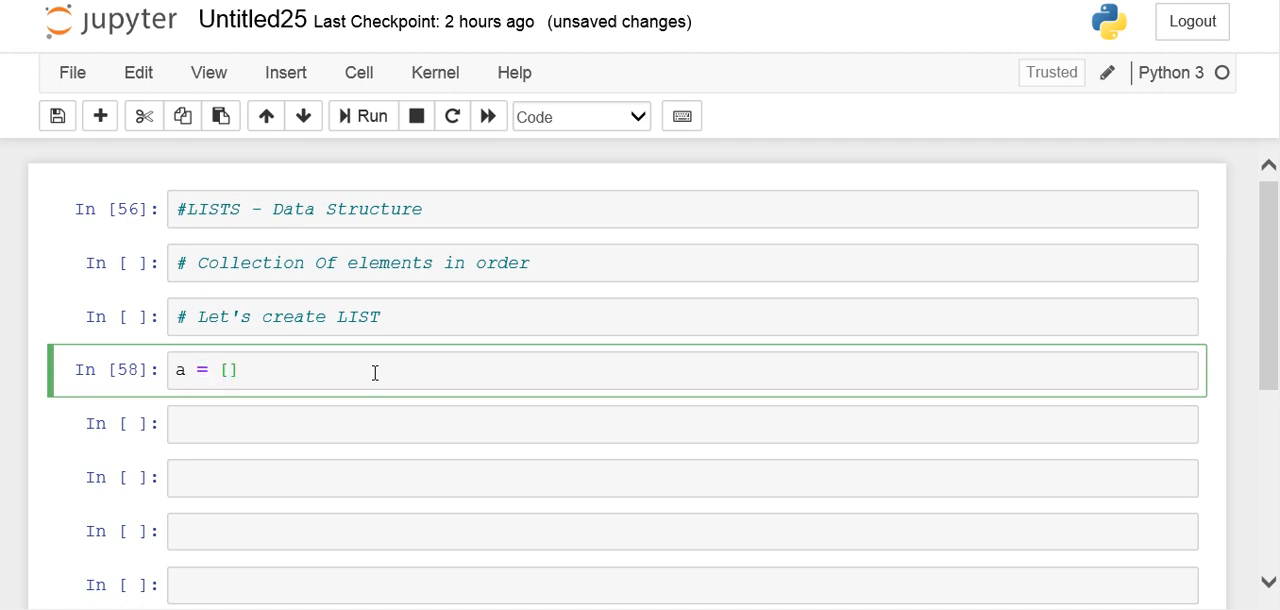
pyautogui.write('1,2,3,4')
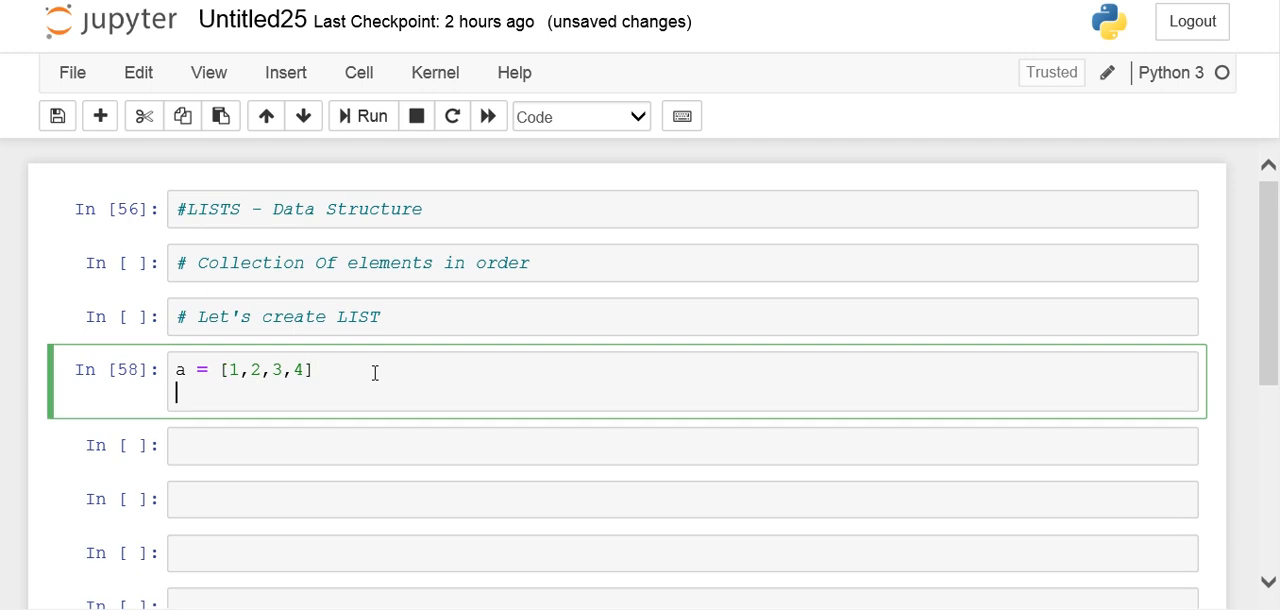
pyautogui.moveTo(252, 370)
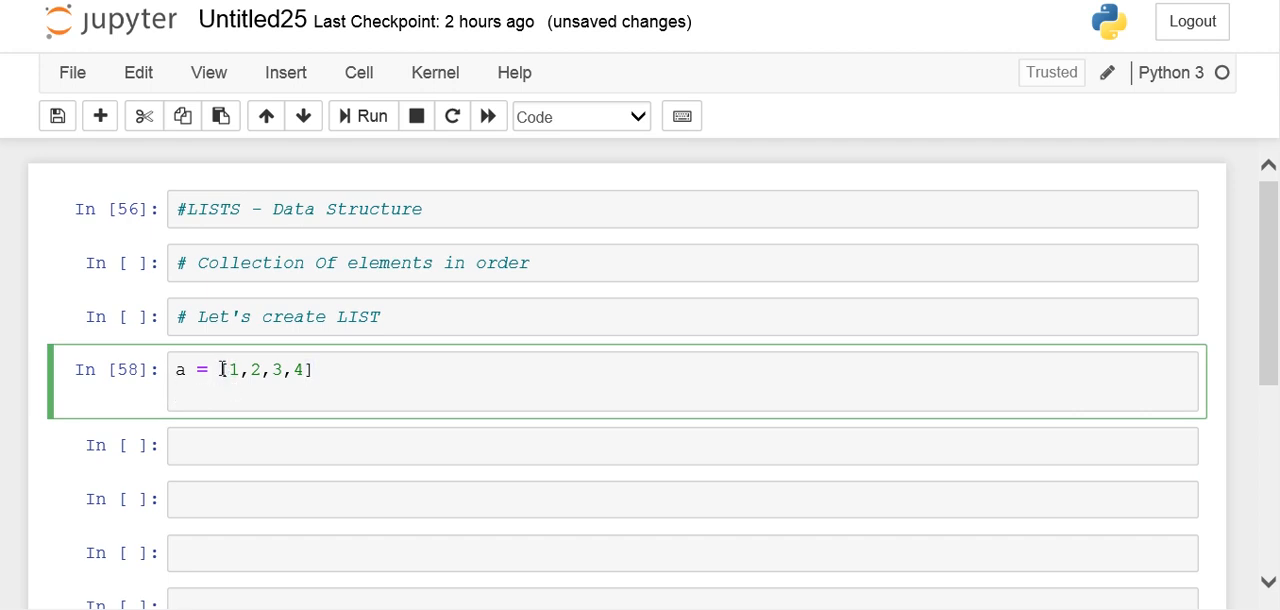
pyautogui.moveTo(224, 369); pyautogui.dragTo(300, 369)
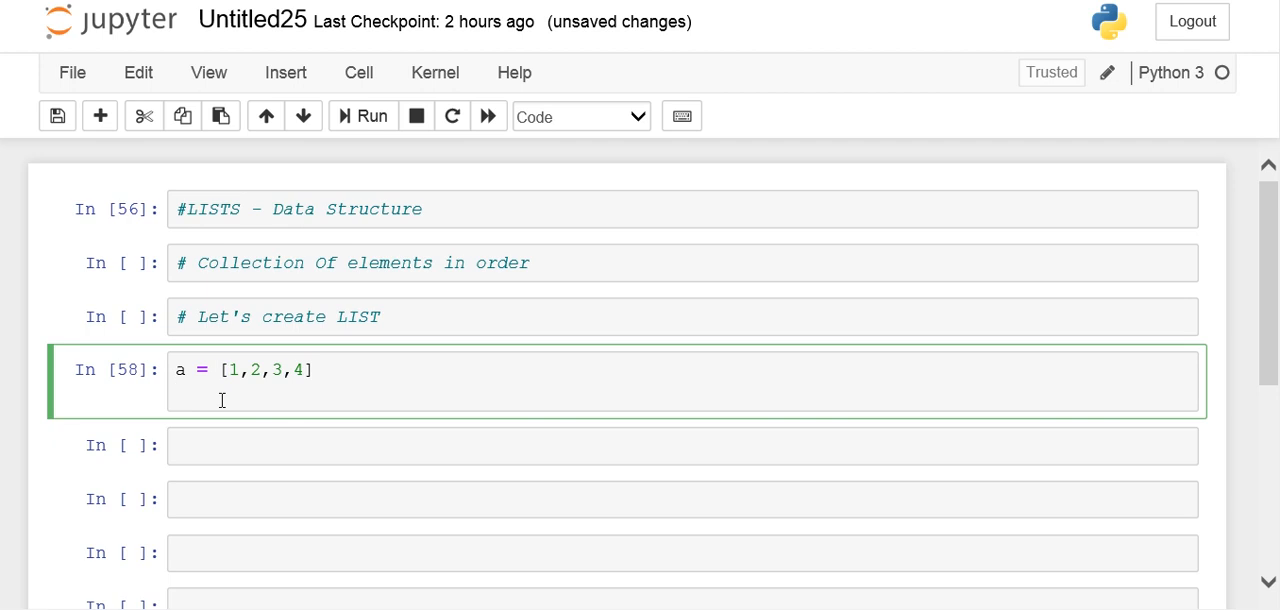
pyautogui.write('print')
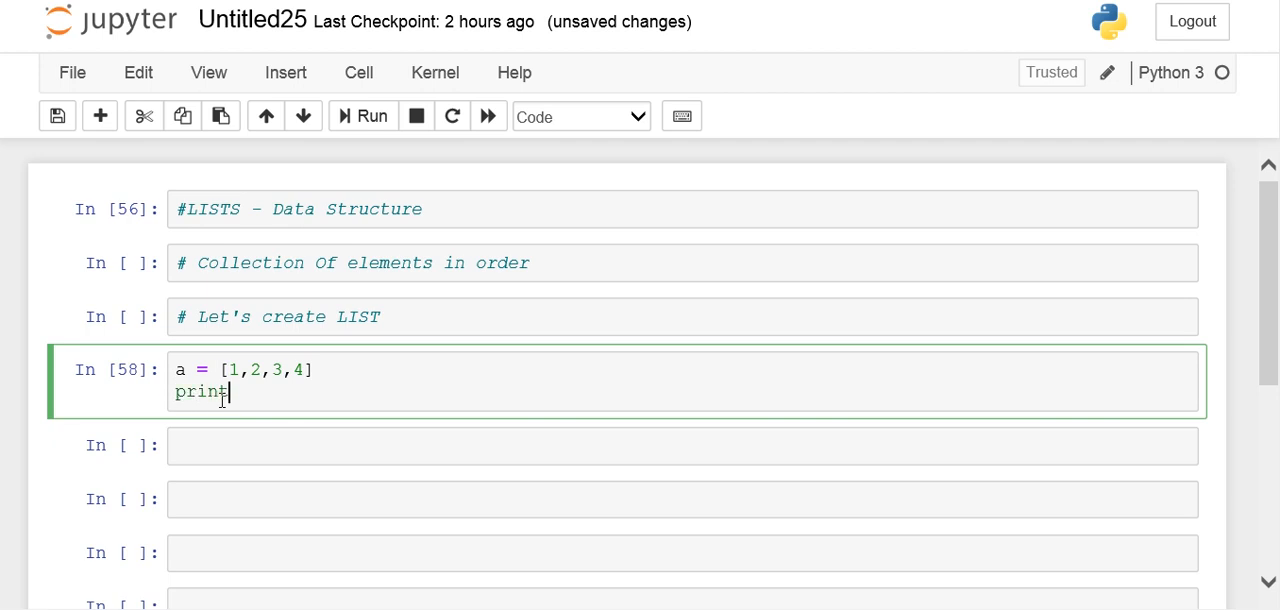
pyautogui.write('(a)')
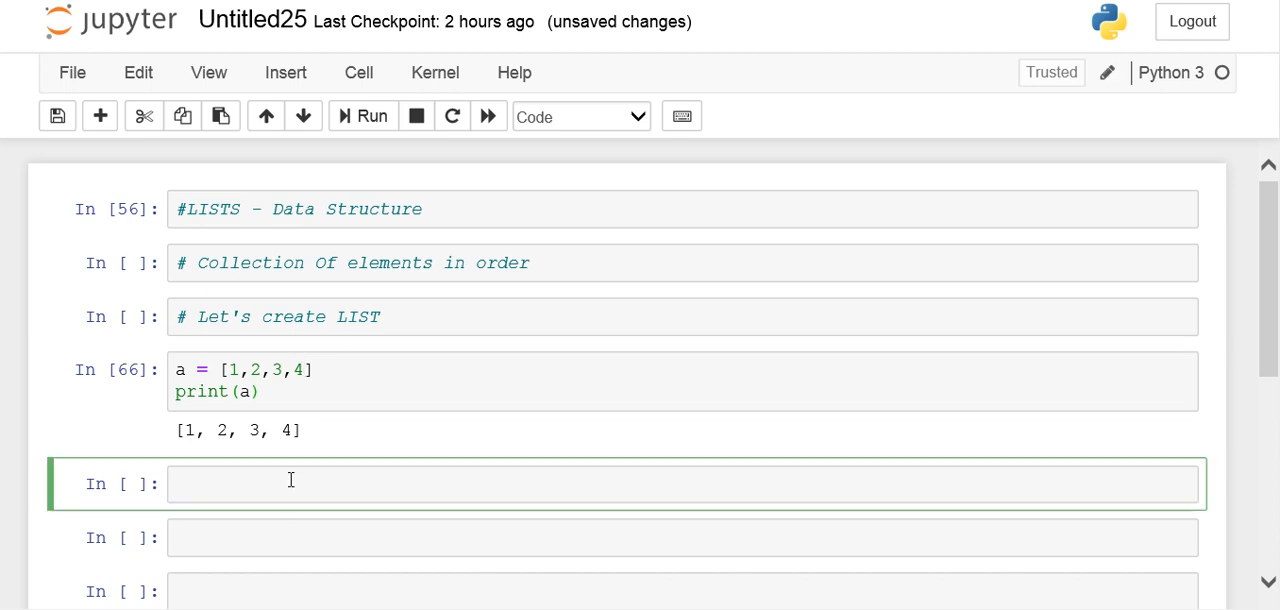
# Define animal = ["cat","dog","cow"] in the next cell and run print(animal)
pyautogui.click(290, 483)
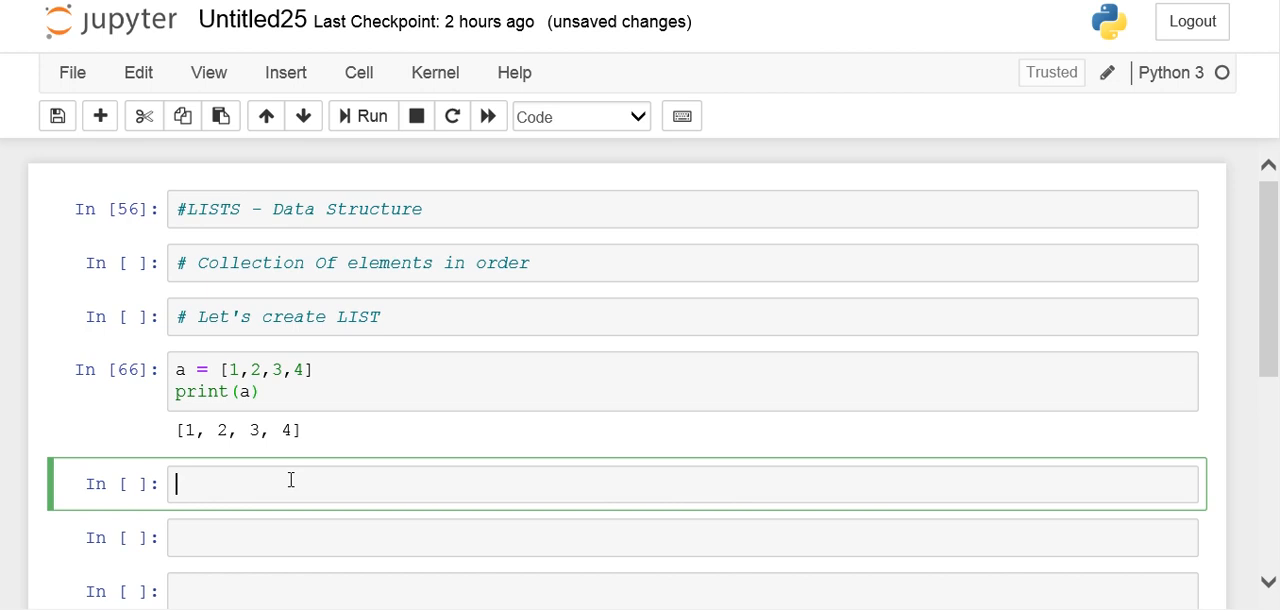
pyautogui.write('animal = [')
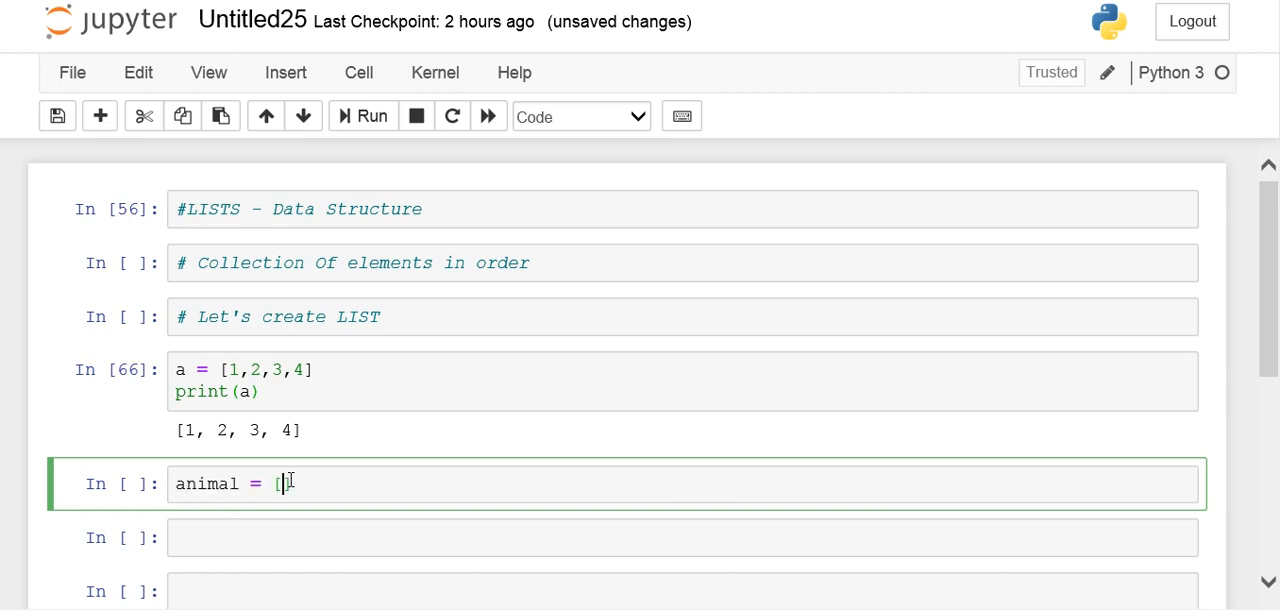
pyautogui.write('"ca"')
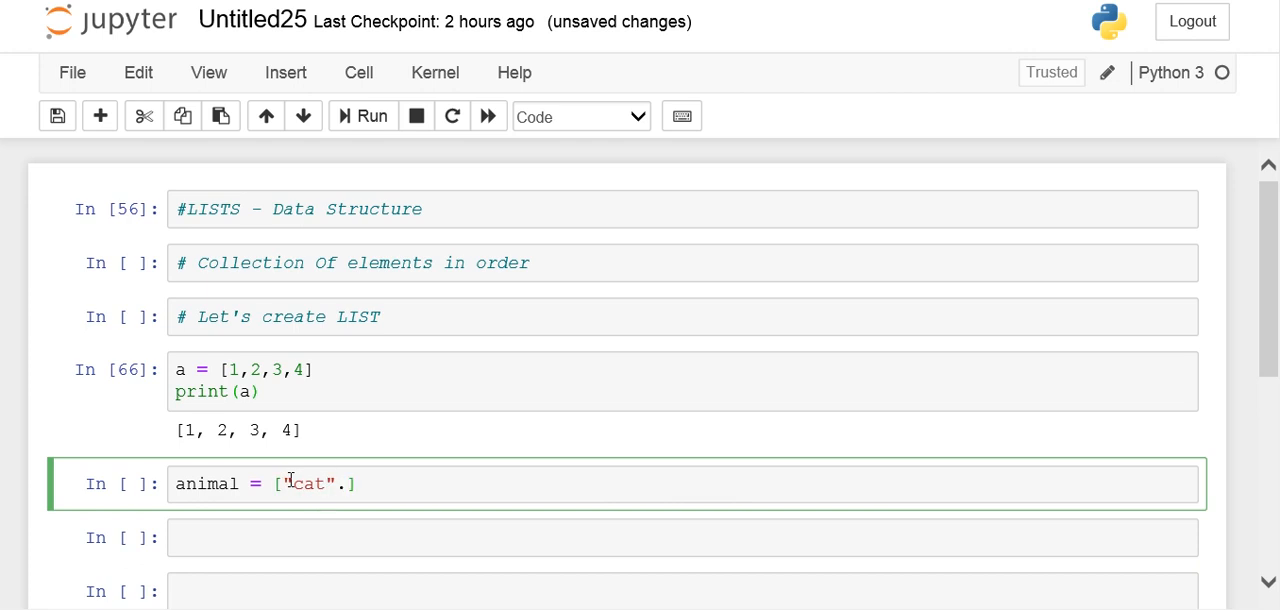
pyautogui.write(',"do')
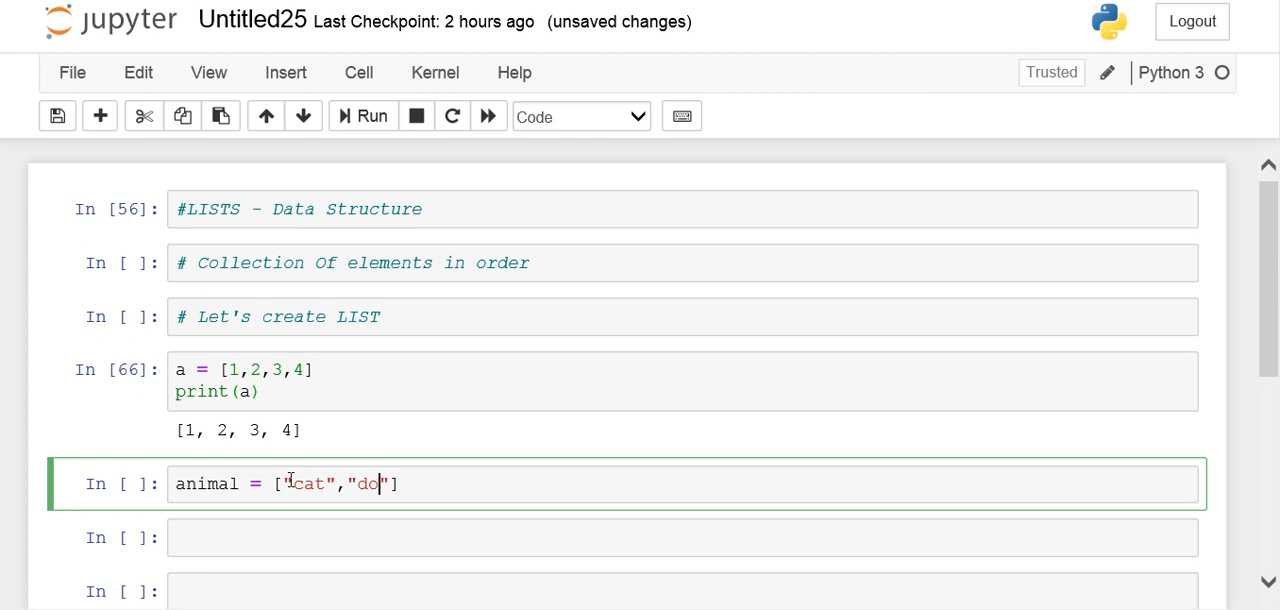
pyautogui.write('g",')
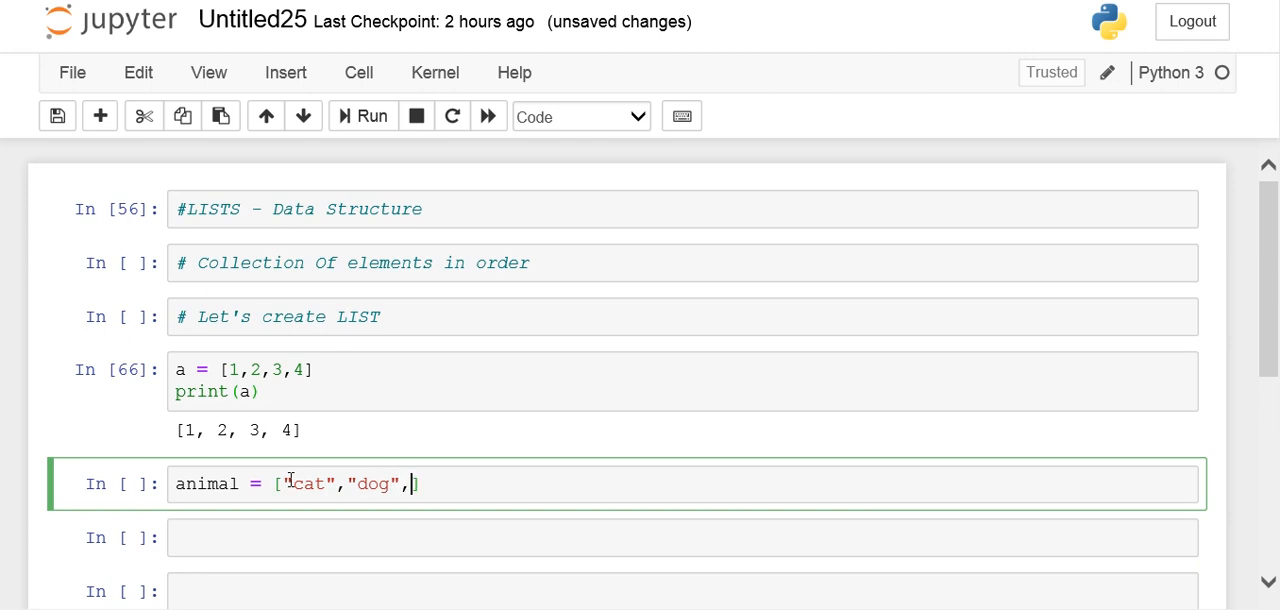
pyautogui.write('"cow"')
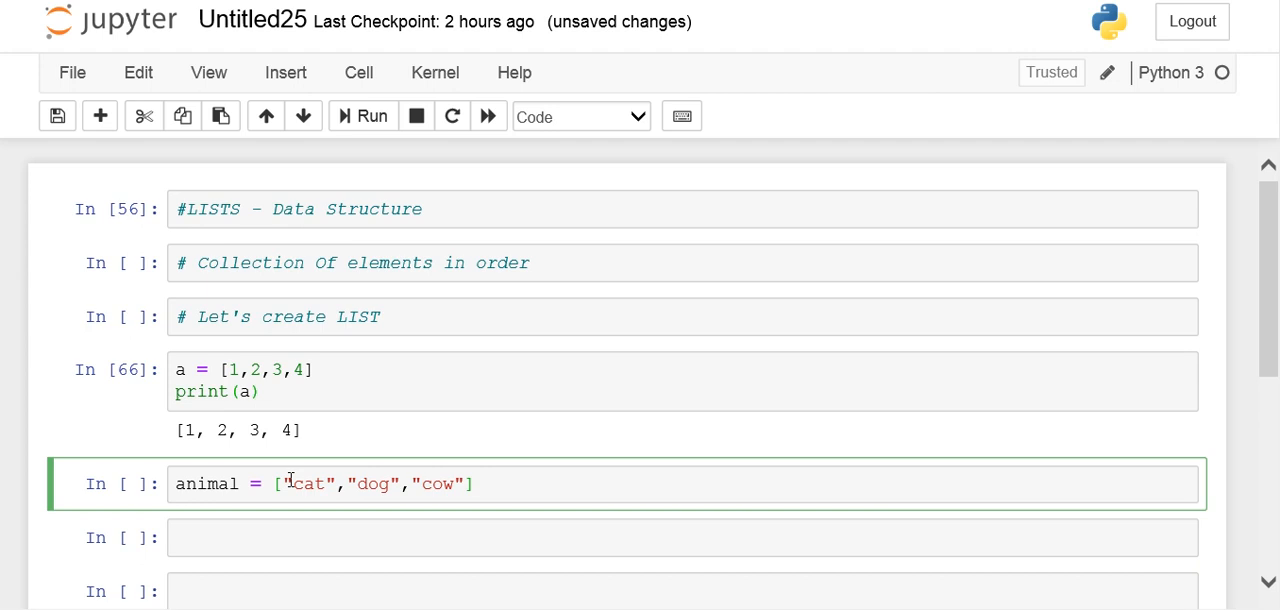
pyautogui.write('print')
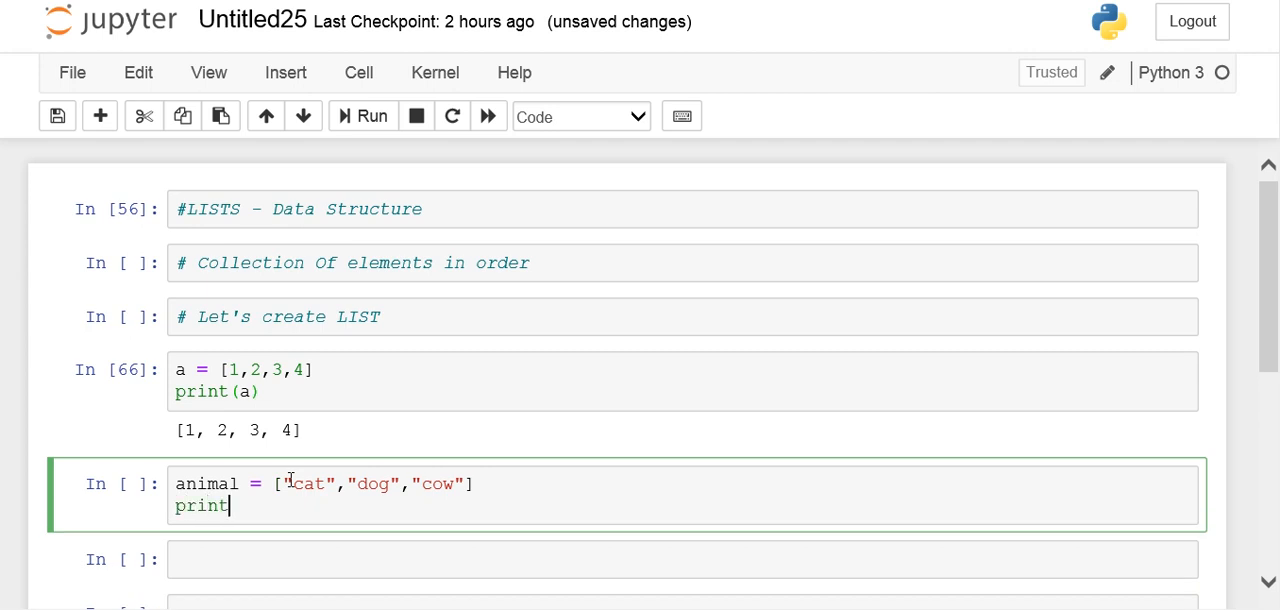
pyautogui.write('(animal')
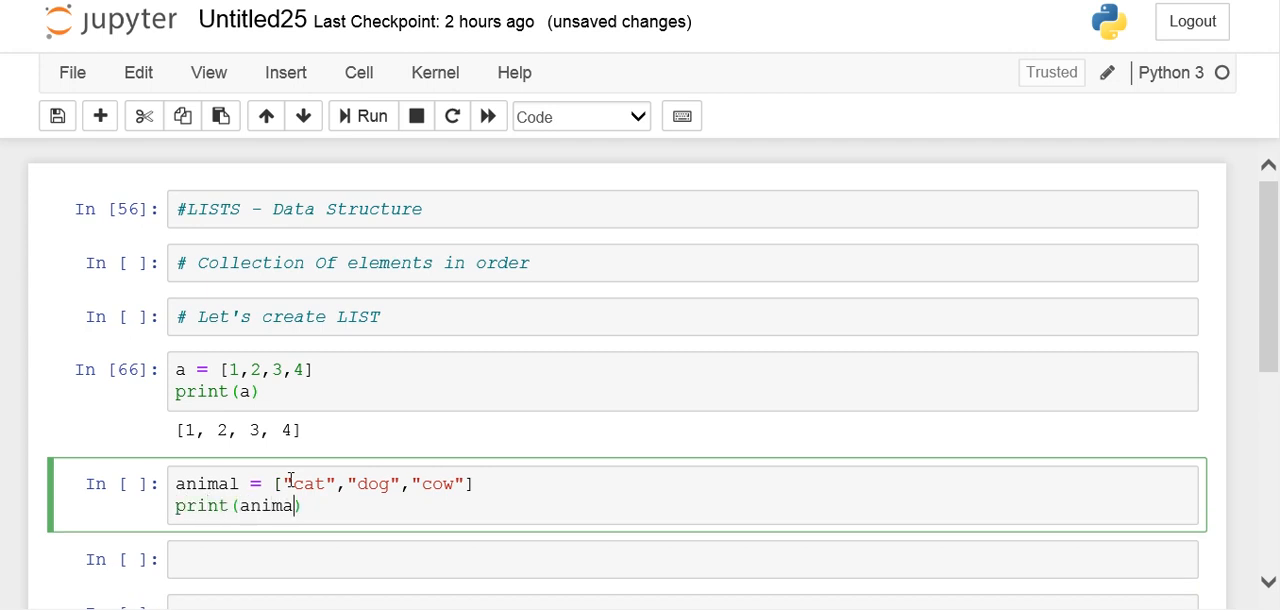
pyautogui.press('shift+enter')
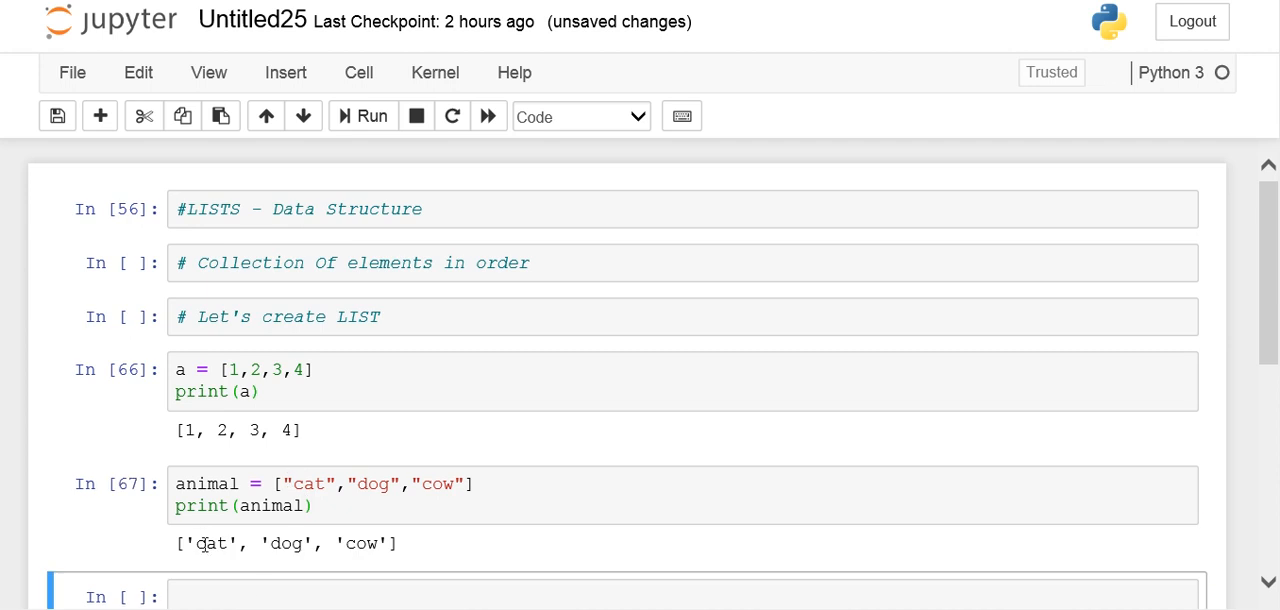
pyautogui.doubleClick(285, 543)
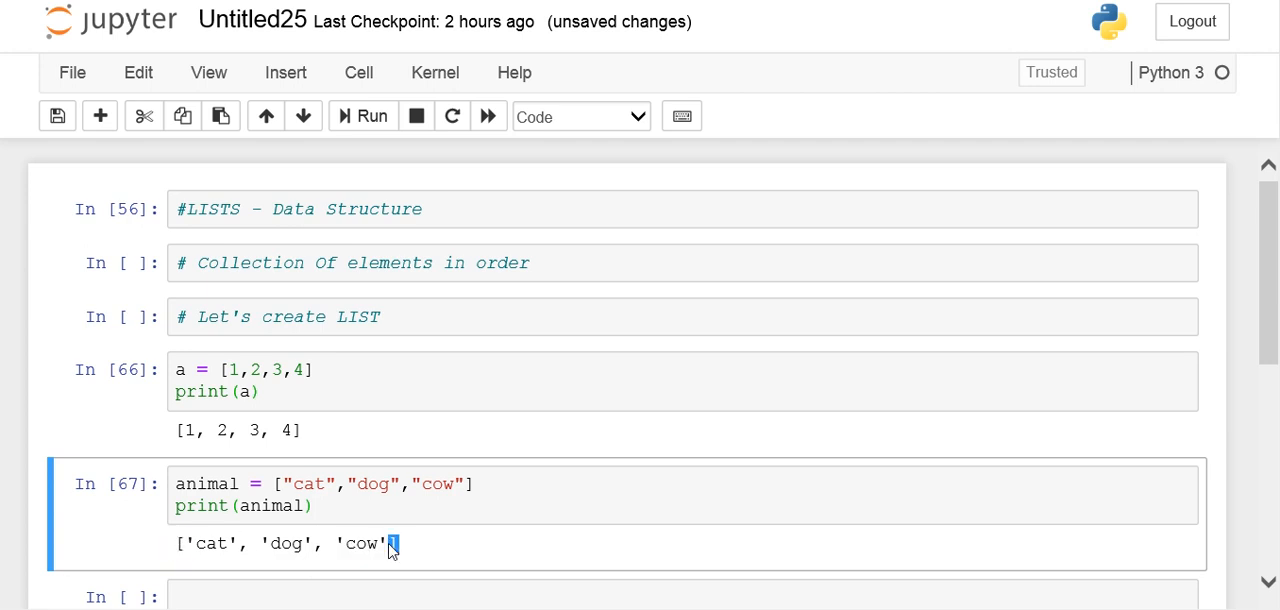
# Define the mixed list list1 = ["cow",'a',1,12.77] in a new cell
pyautogui.scroll(-3)
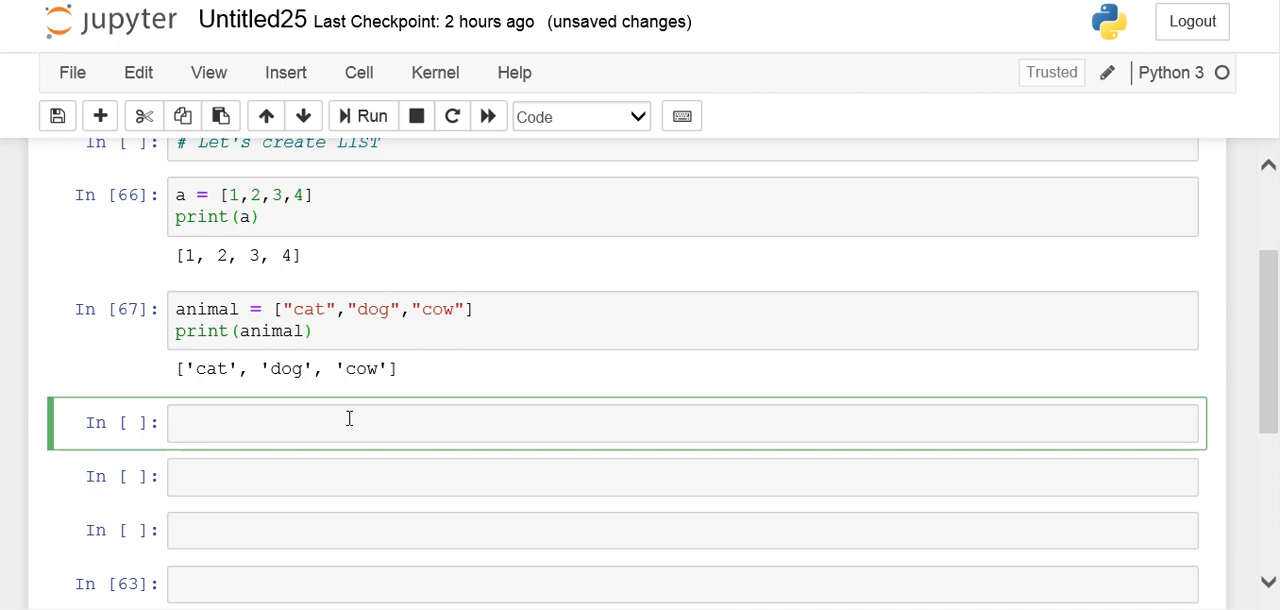
pyautogui.write('list1 =')
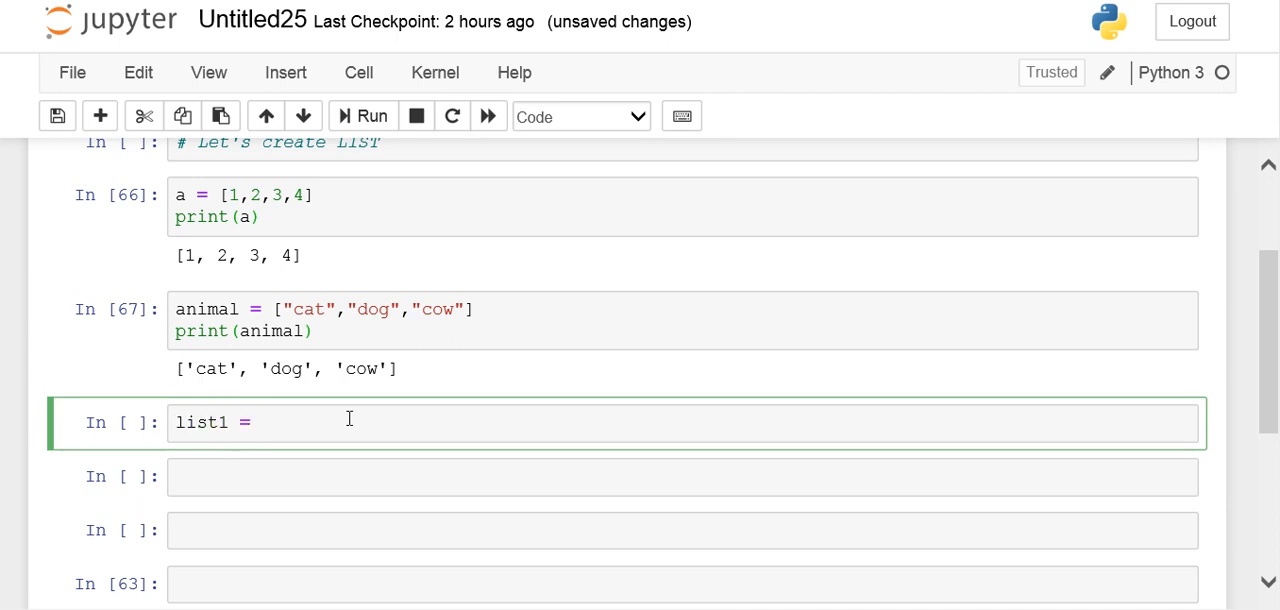
pyautogui.write('[')
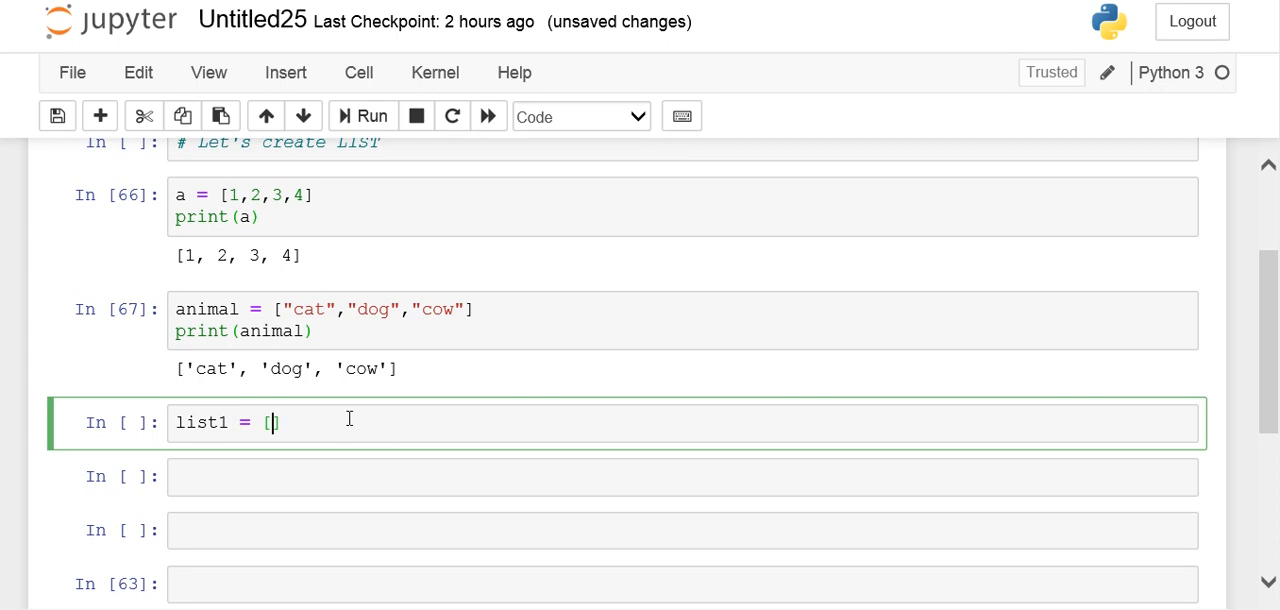
pyautogui.write('"co"')
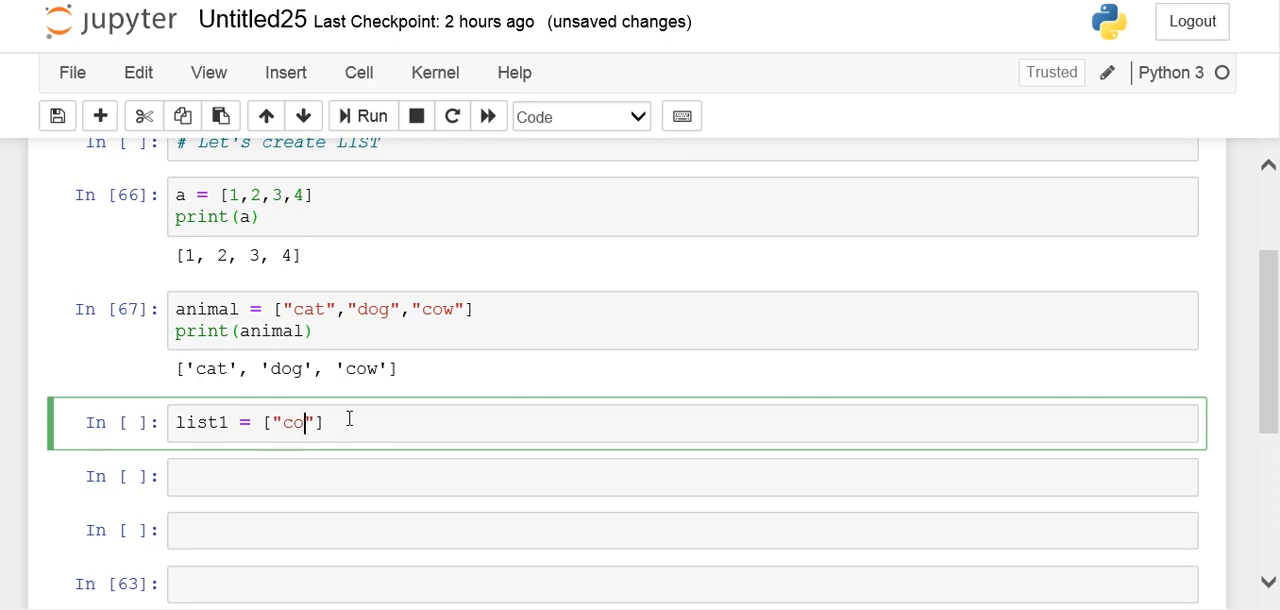
pyautogui.write('w",')
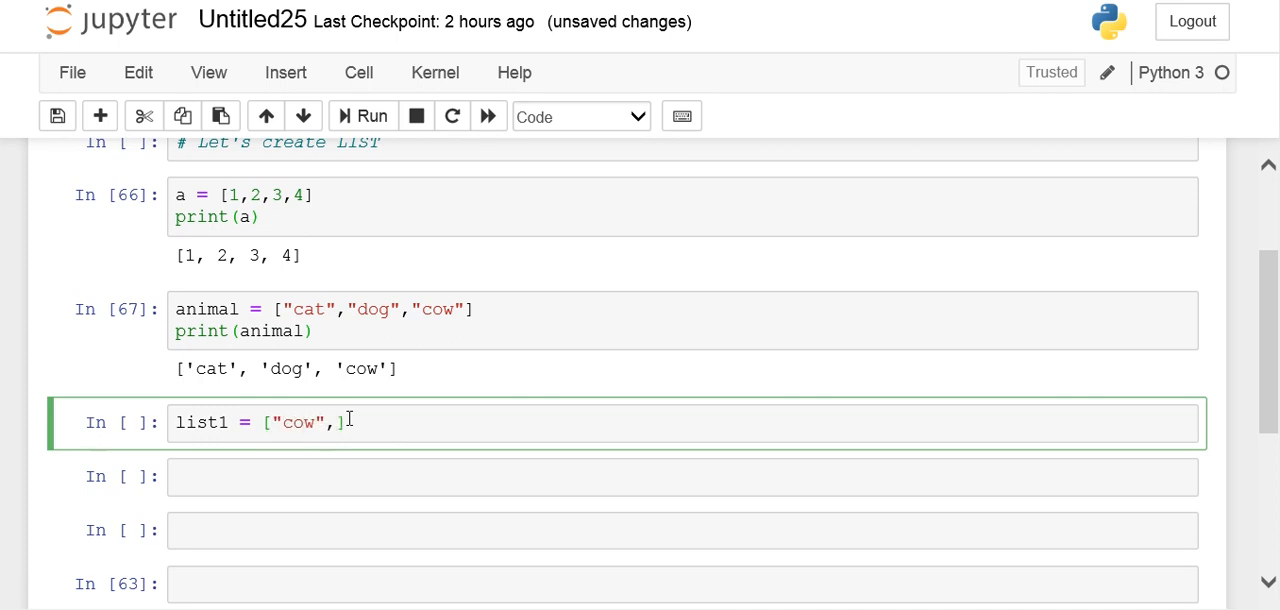
pyautogui.write("'a',")
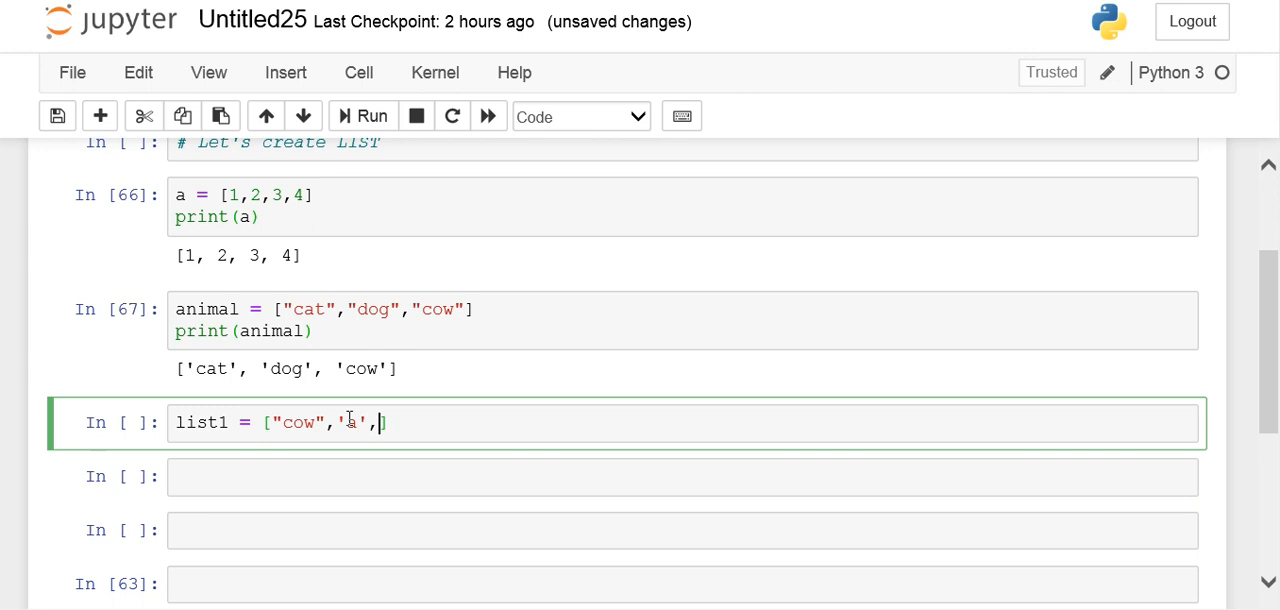
pyautogui.write('1')
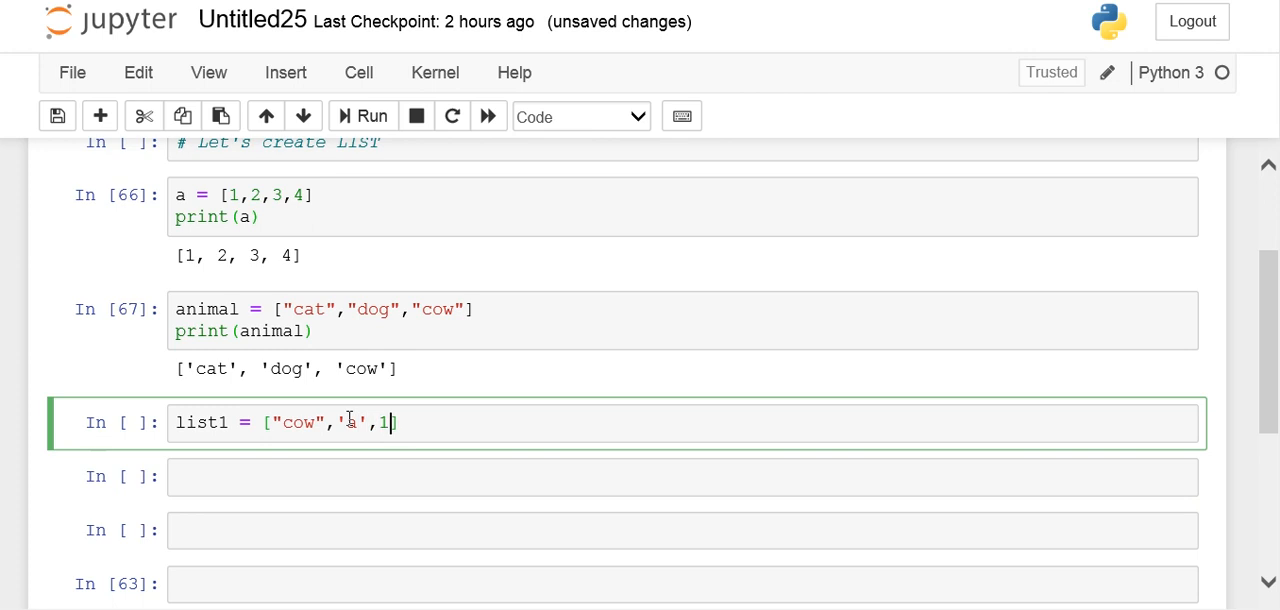
pyautogui.write(',12.')
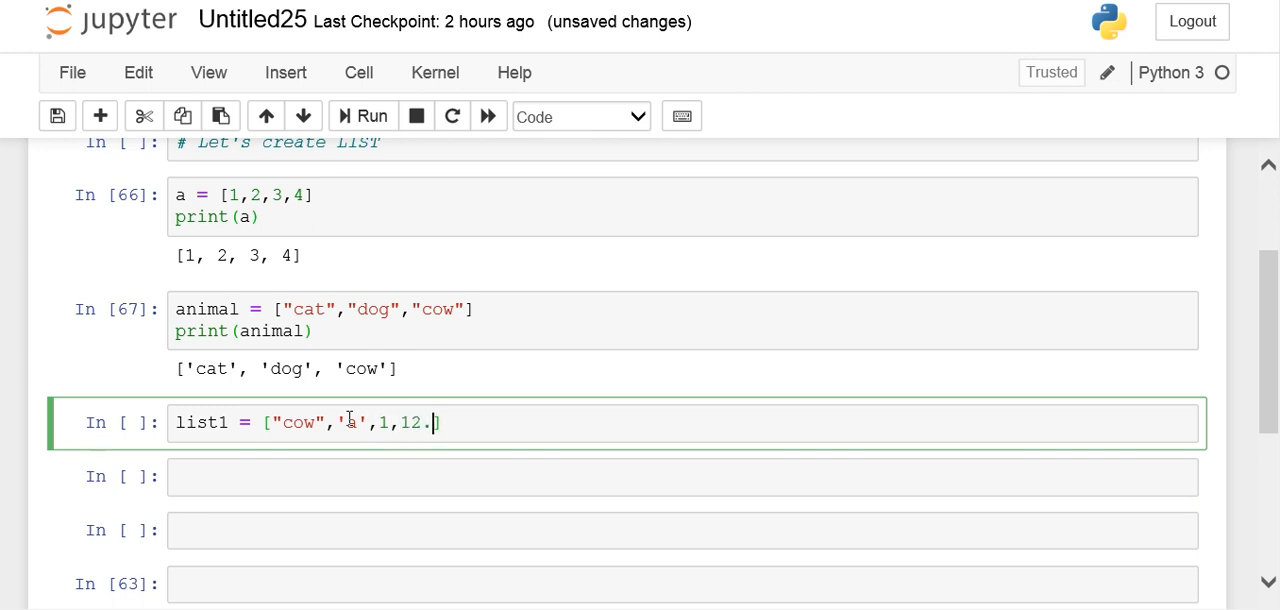
pyautogui.write('77]')
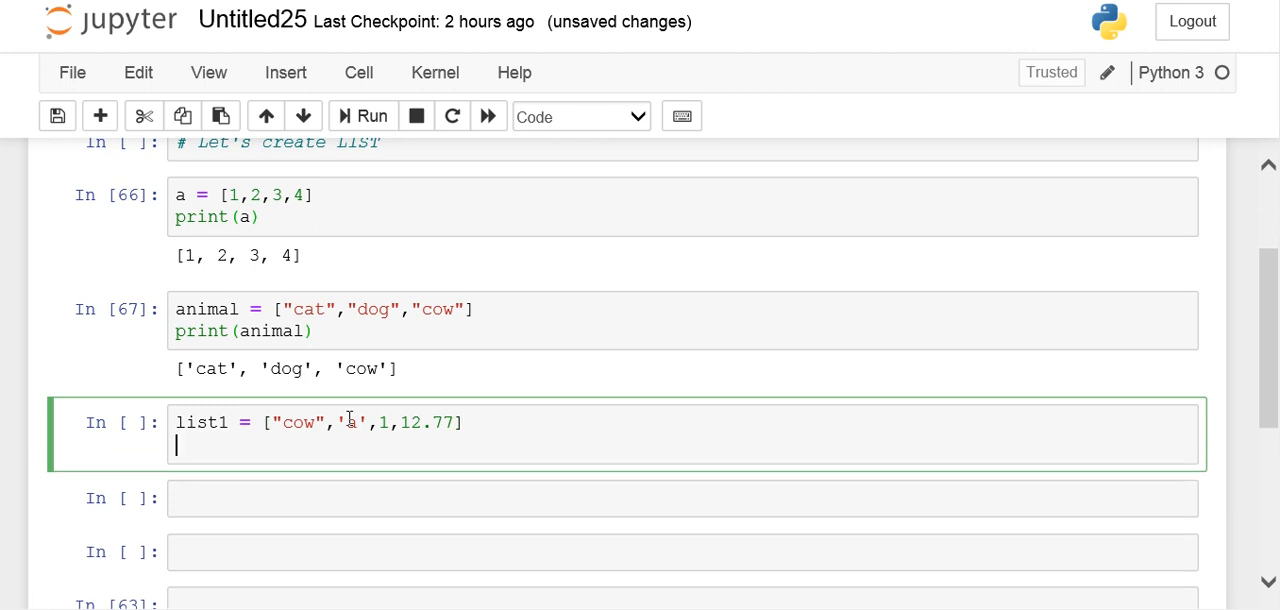
# Print list1, showing ['cow', 'a', 1, 12.77], and point out 12.77 in the output
pyautogui.write('pri')
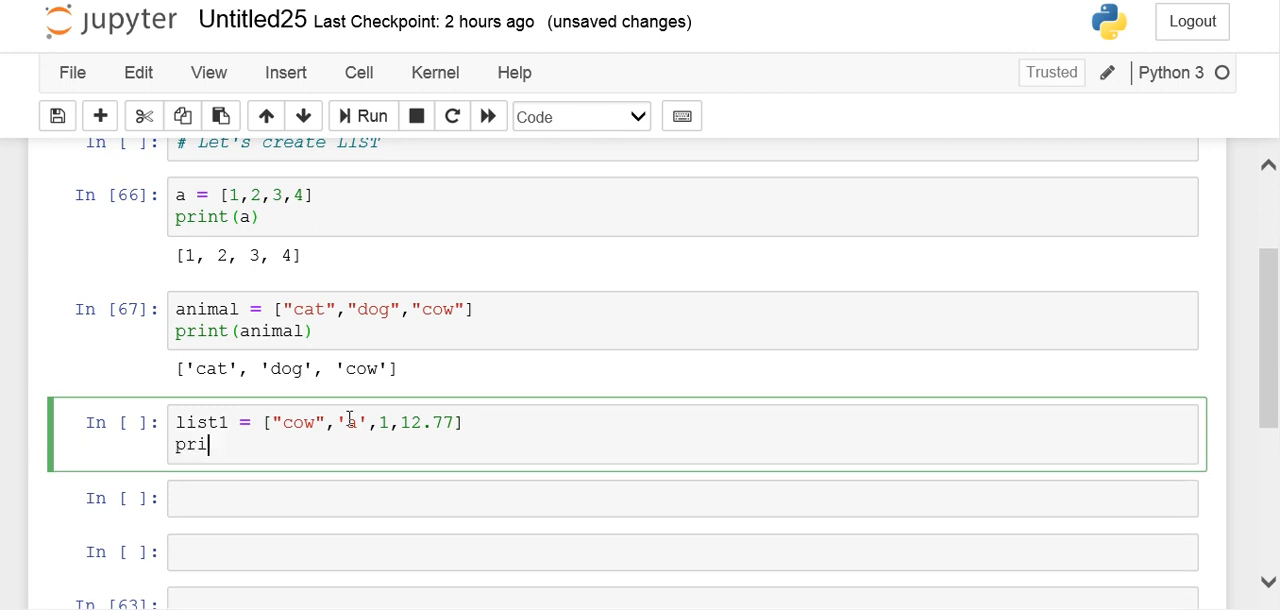
pyautogui.write('nt(')
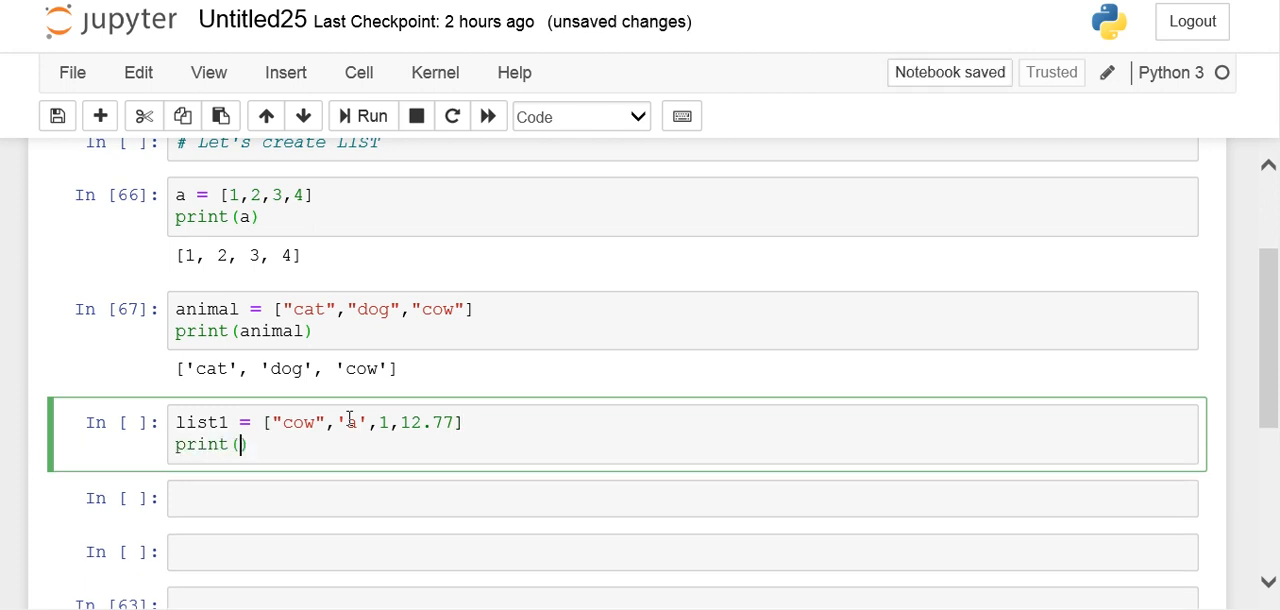
pyautogui.write('list1)')
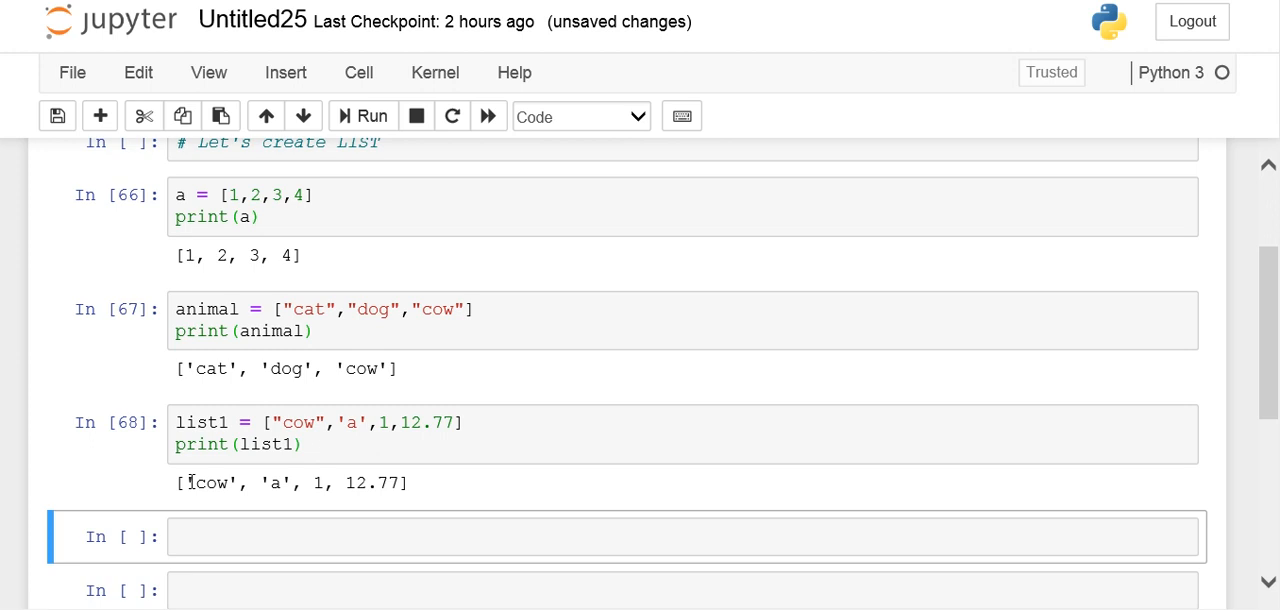
pyautogui.doubleClick(207, 483)
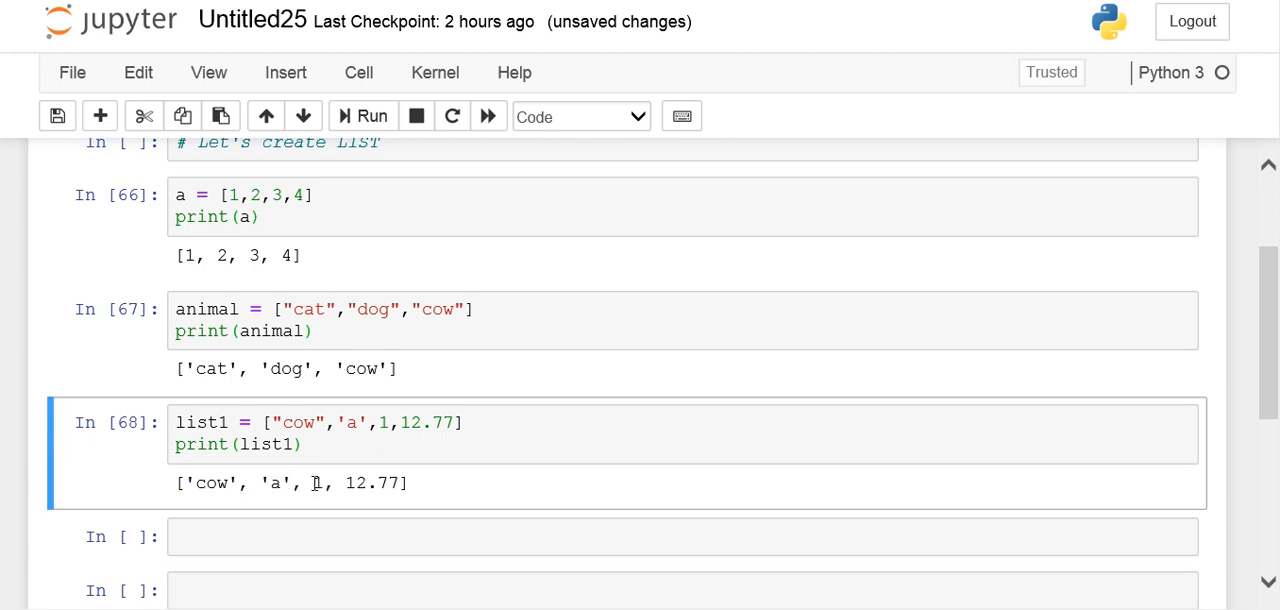
pyautogui.doubleClick(371, 483)
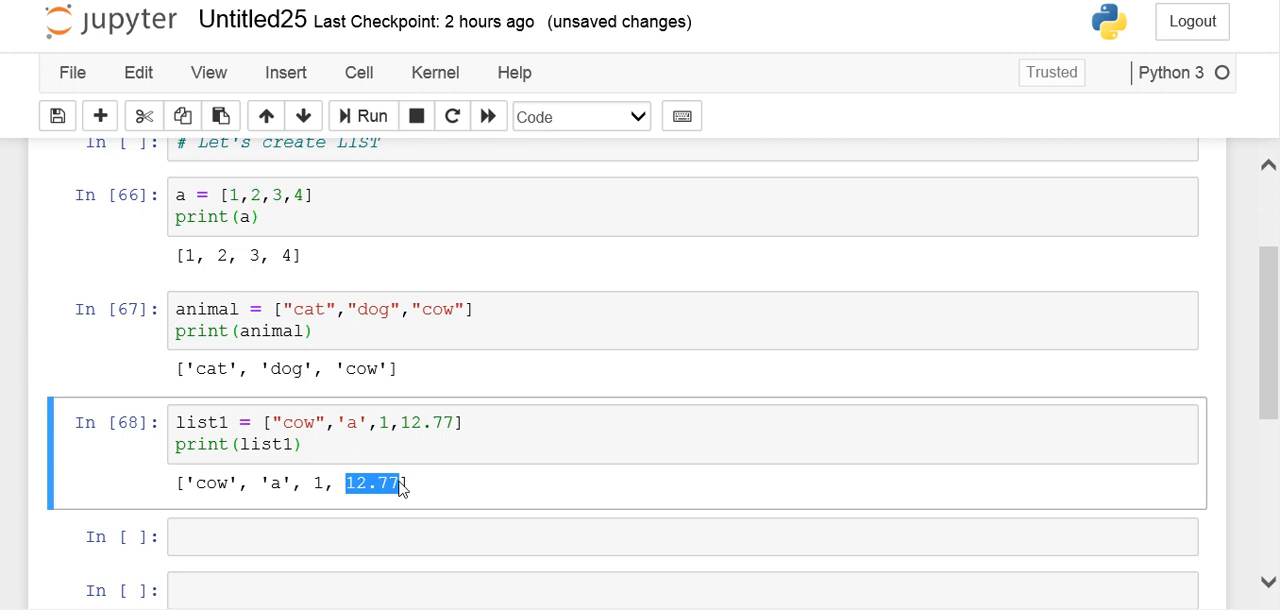
pyautogui.moveTo(318, 524)
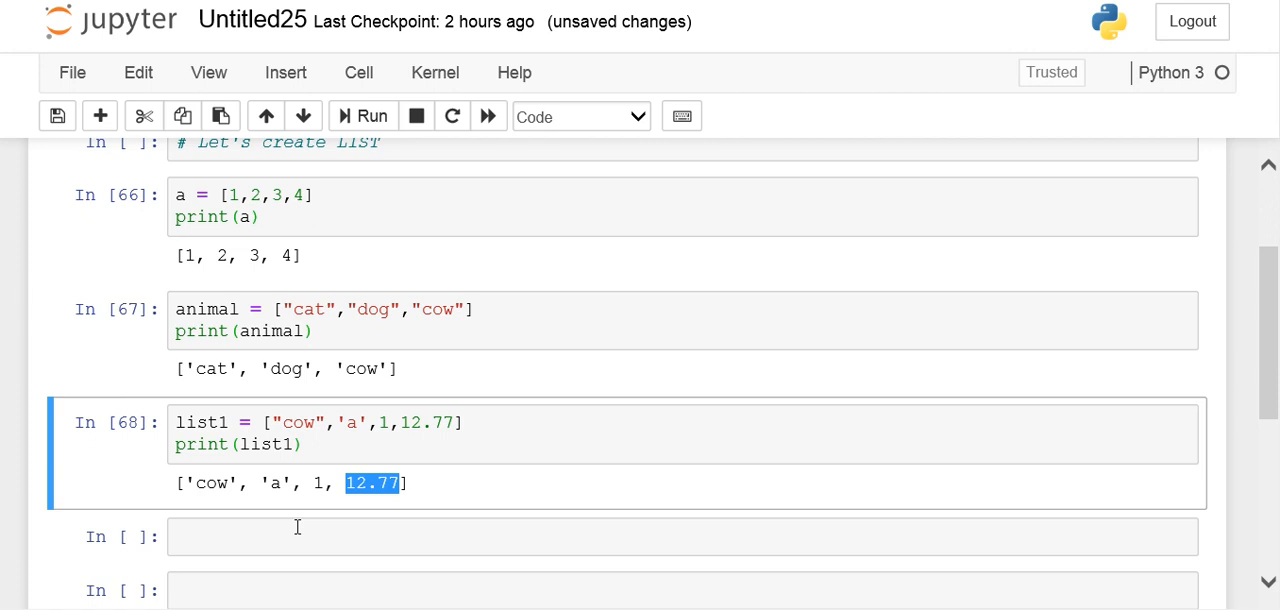
pyautogui.click(283, 536)
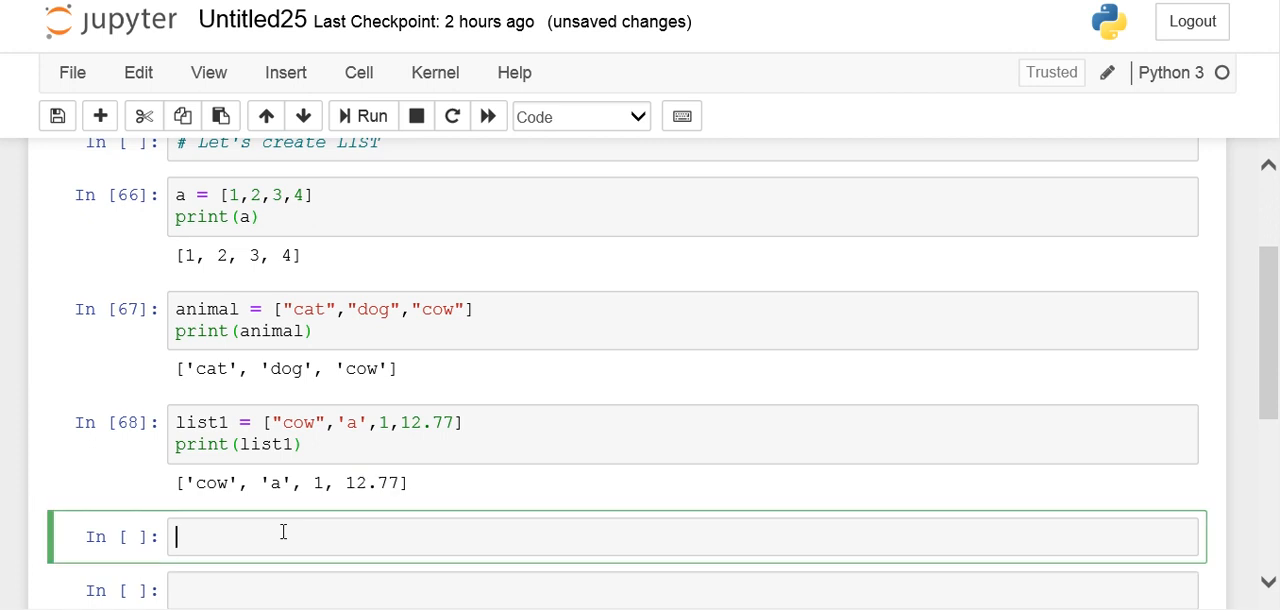
# Index list1 in a new cell, starting with list1[0]
pyautogui.doubleClick(276, 483)
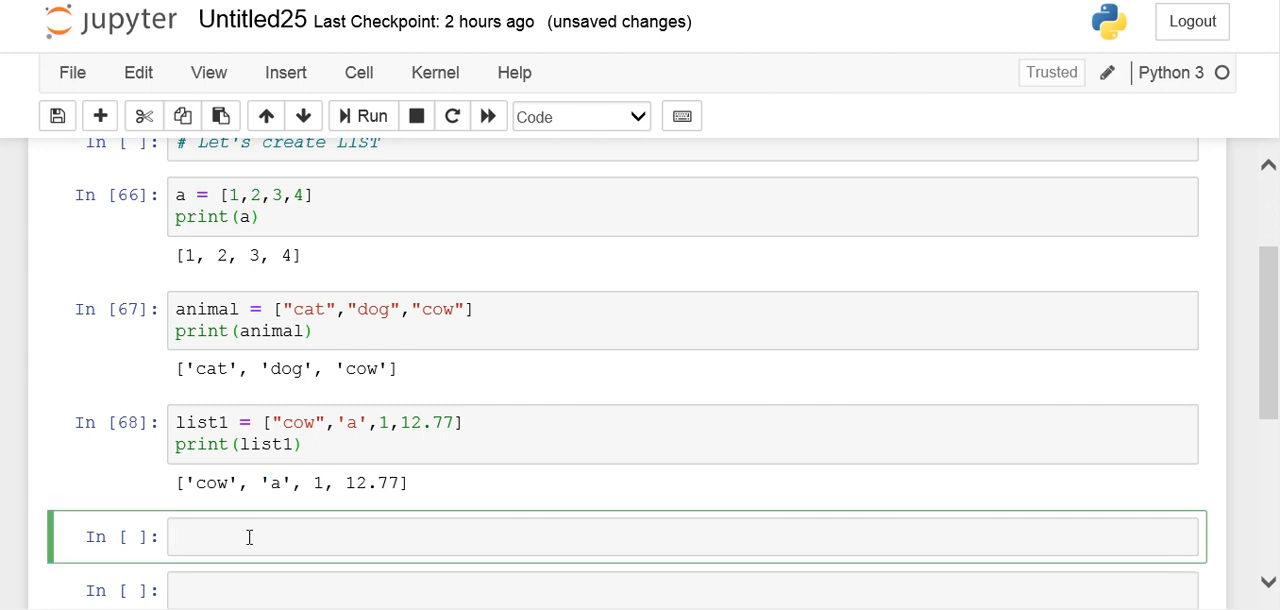
pyautogui.write('1')
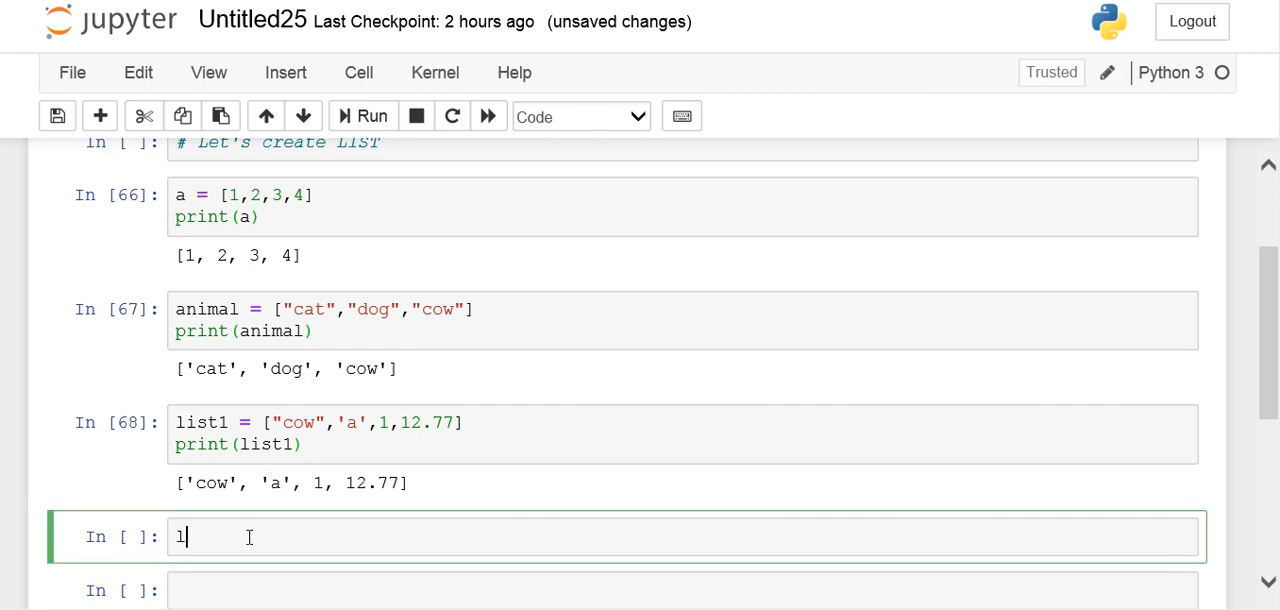
pyautogui.write('ist1[')
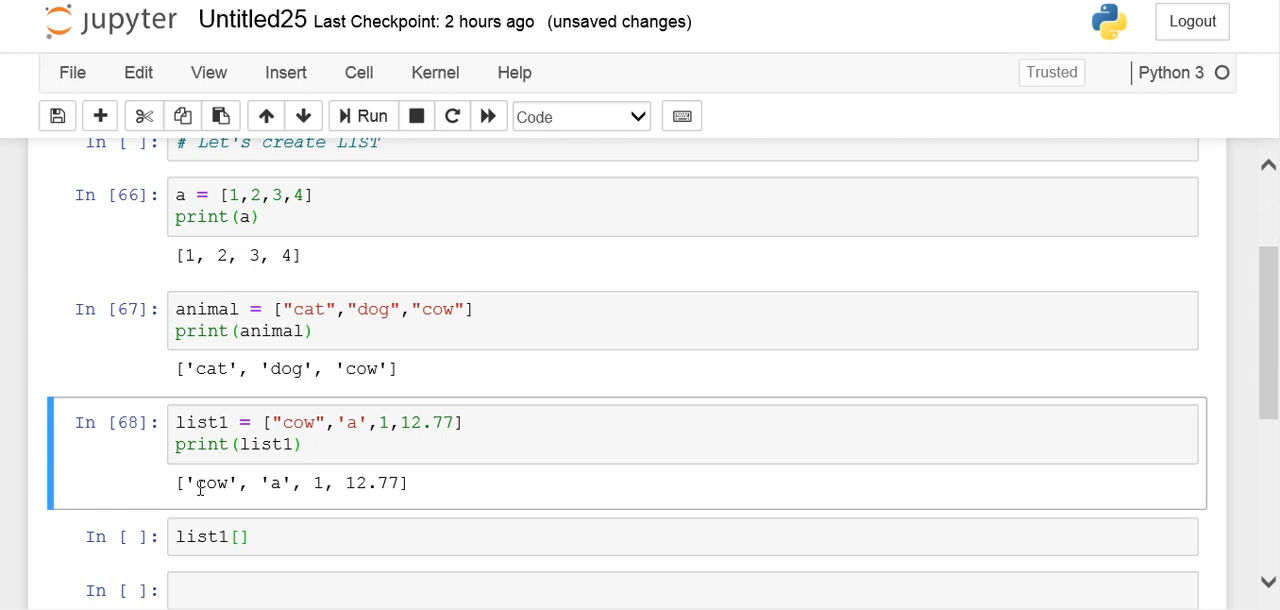
pyautogui.moveTo(308, 490)
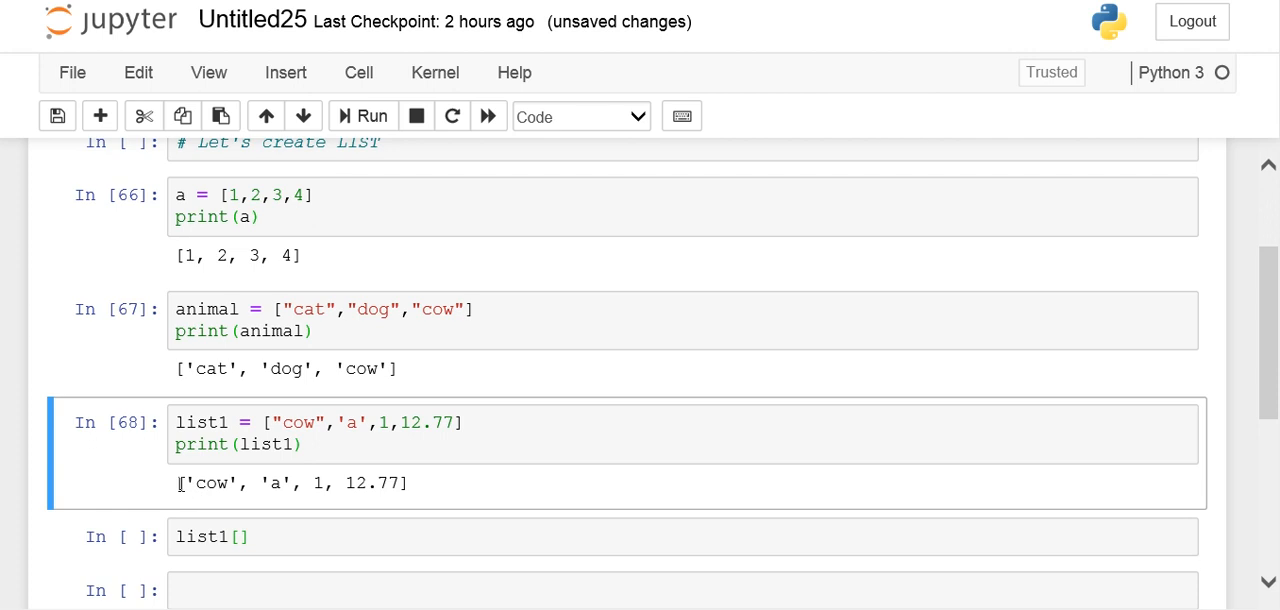
pyautogui.moveTo(184, 483); pyautogui.dragTo(294, 483)
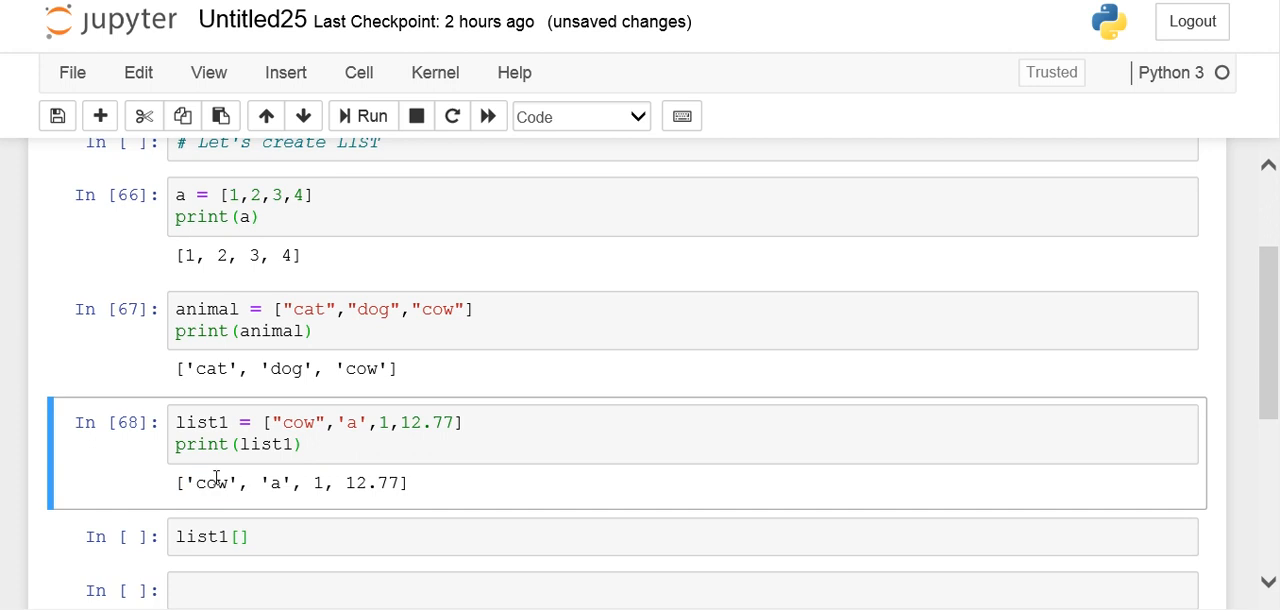
pyautogui.moveTo(435, 505)
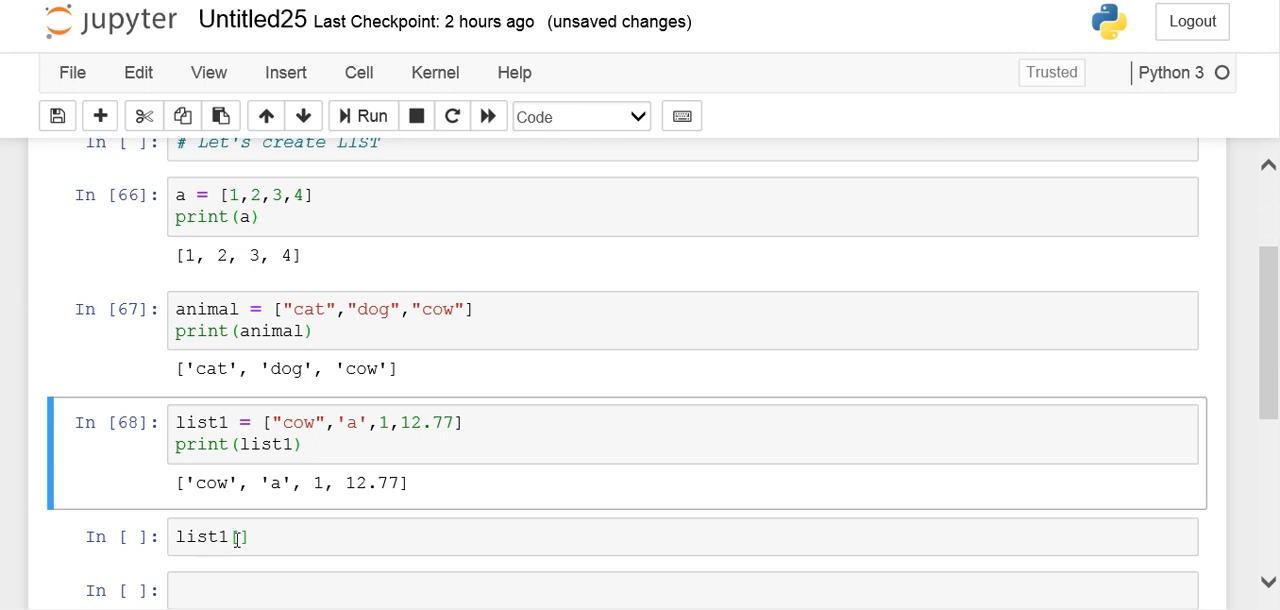
pyautogui.write('0')
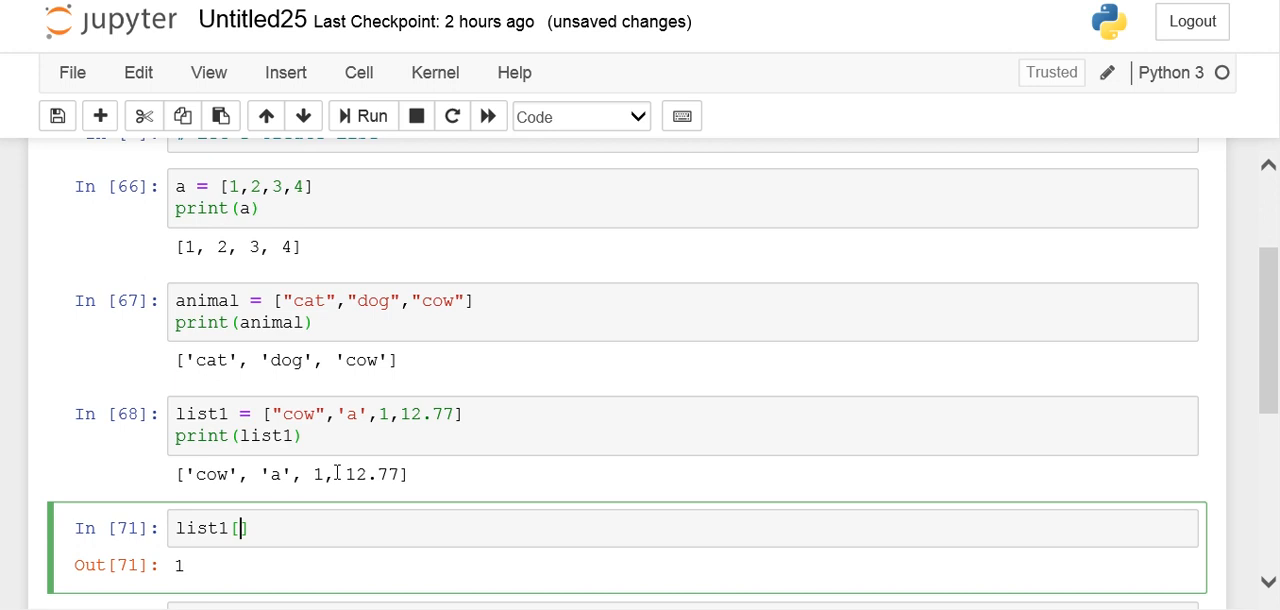
pyautogui.write('0')
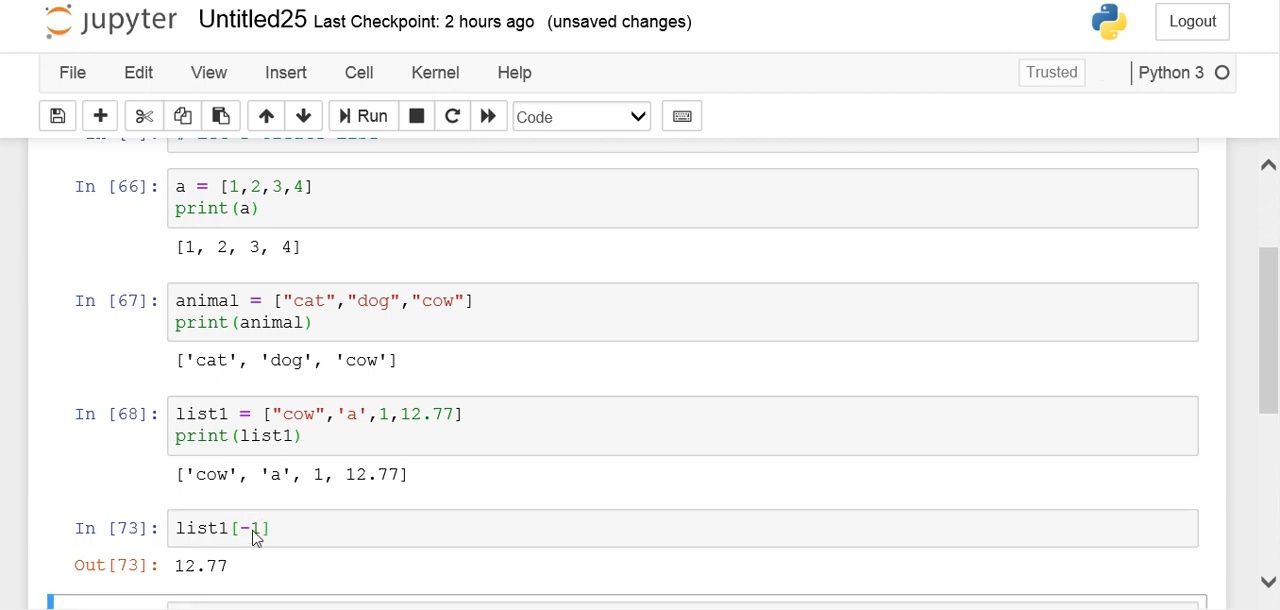
pyautogui.moveTo(278, 514)
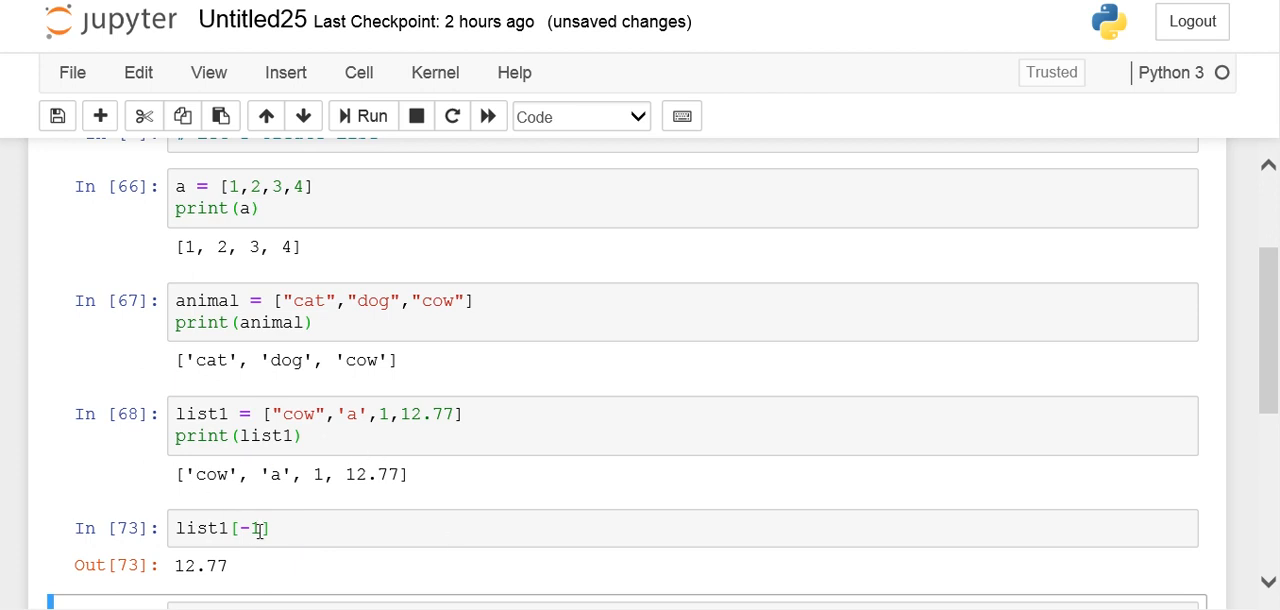
# Try indexes -1 to -4 (12.77, 1, 'a', 'cow'), then -5 raising IndexError
pyautogui.doubleClick(248, 528)
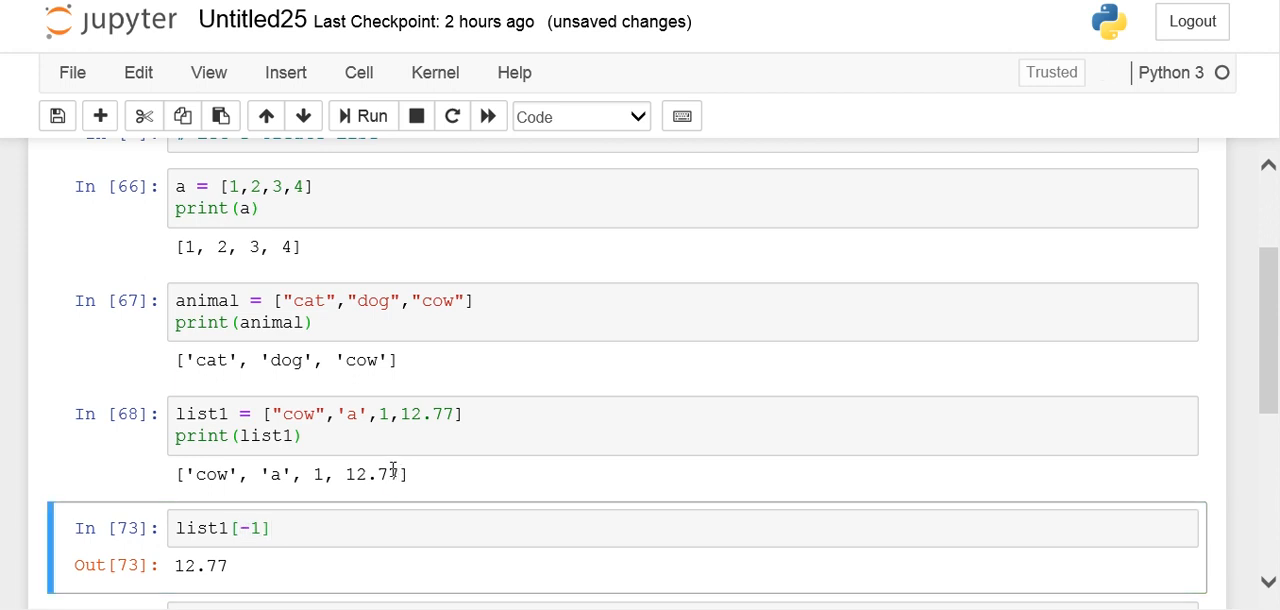
pyautogui.doubleClick(371, 474)
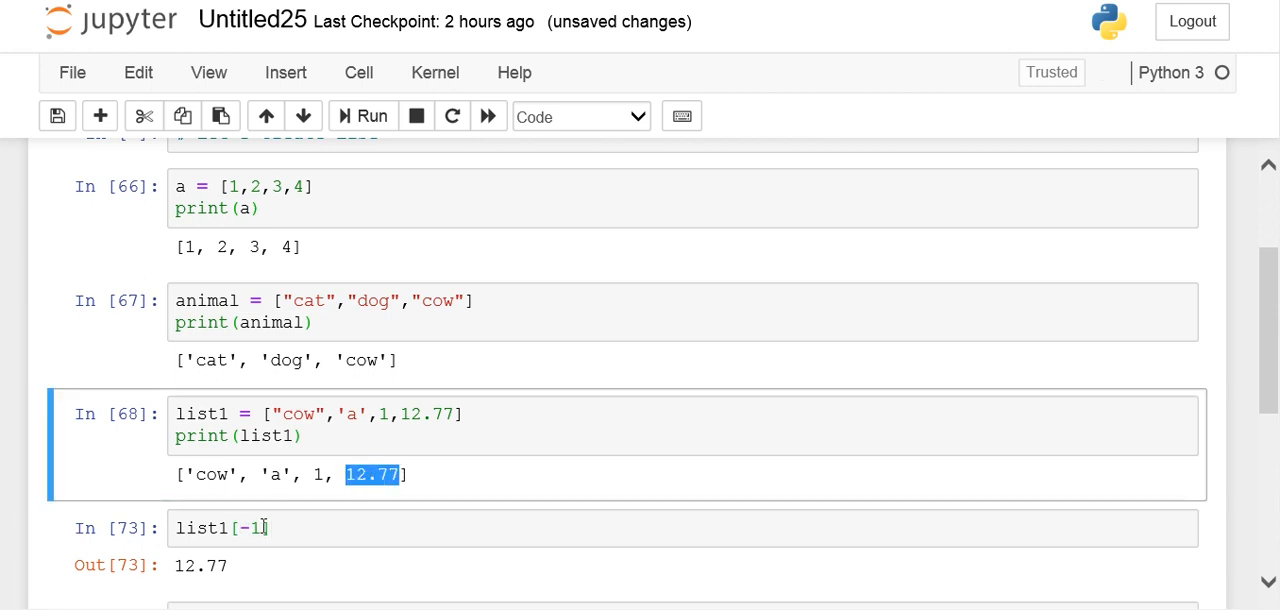
pyautogui.click(250, 528)
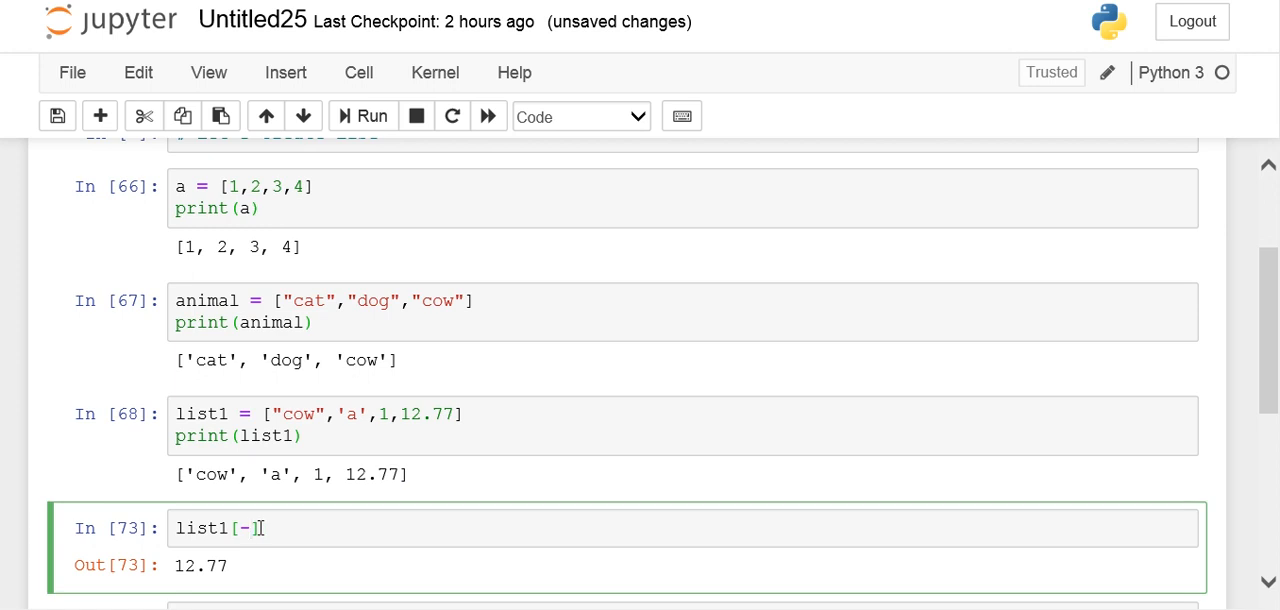
pyautogui.write('2')
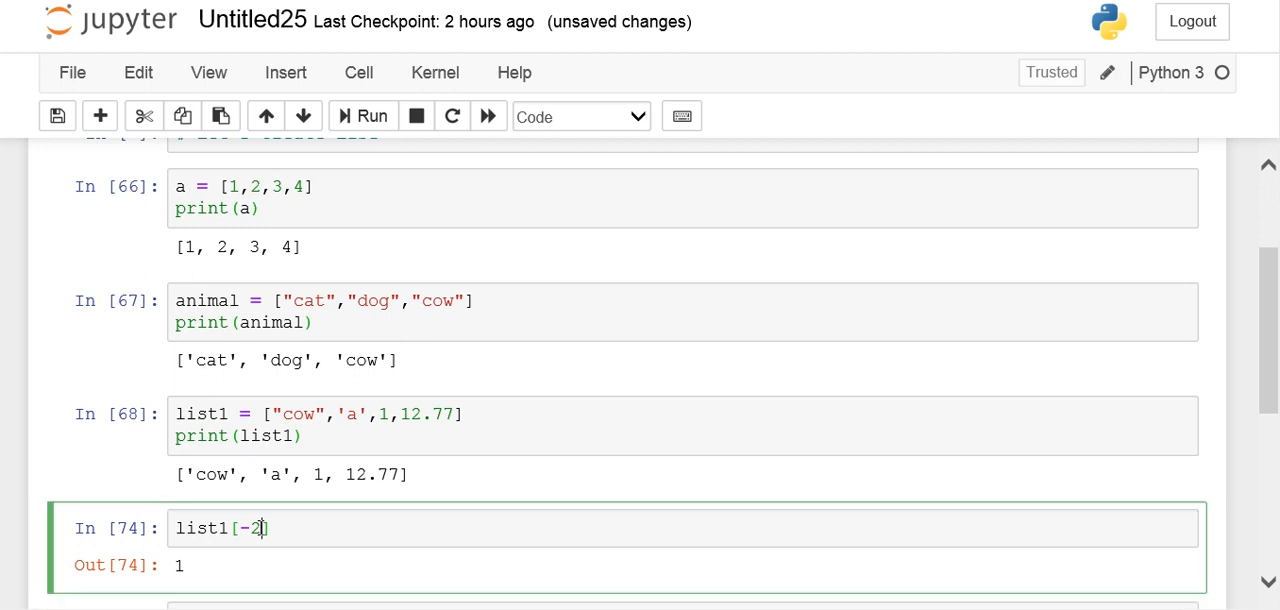
pyautogui.write('3')
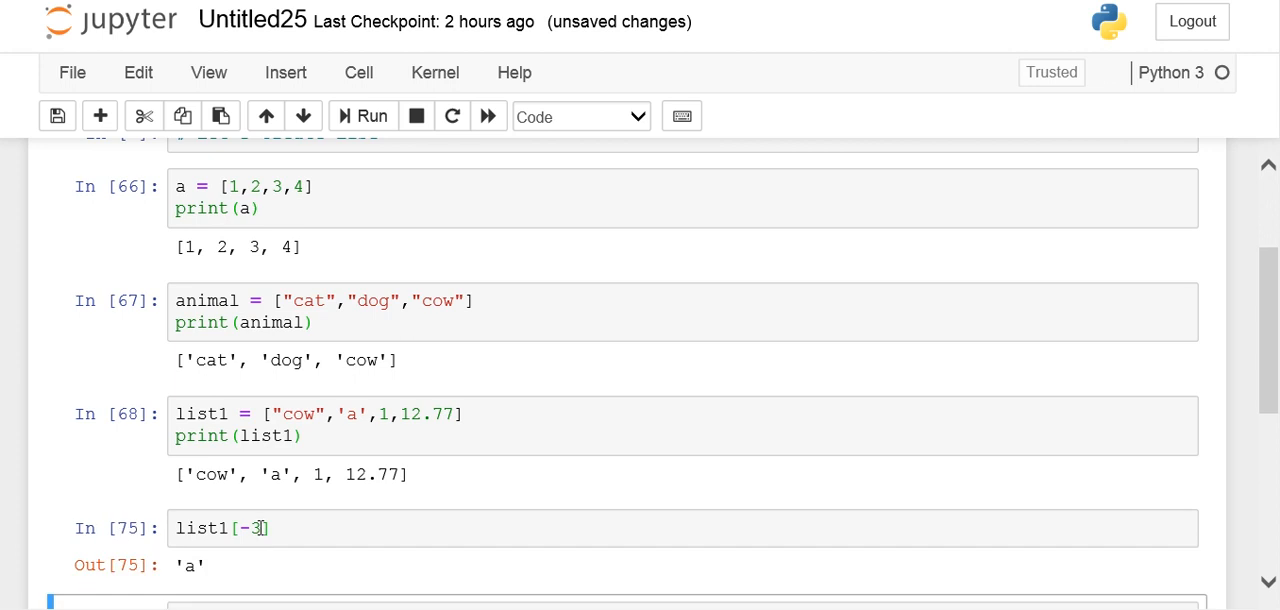
pyautogui.write('4')
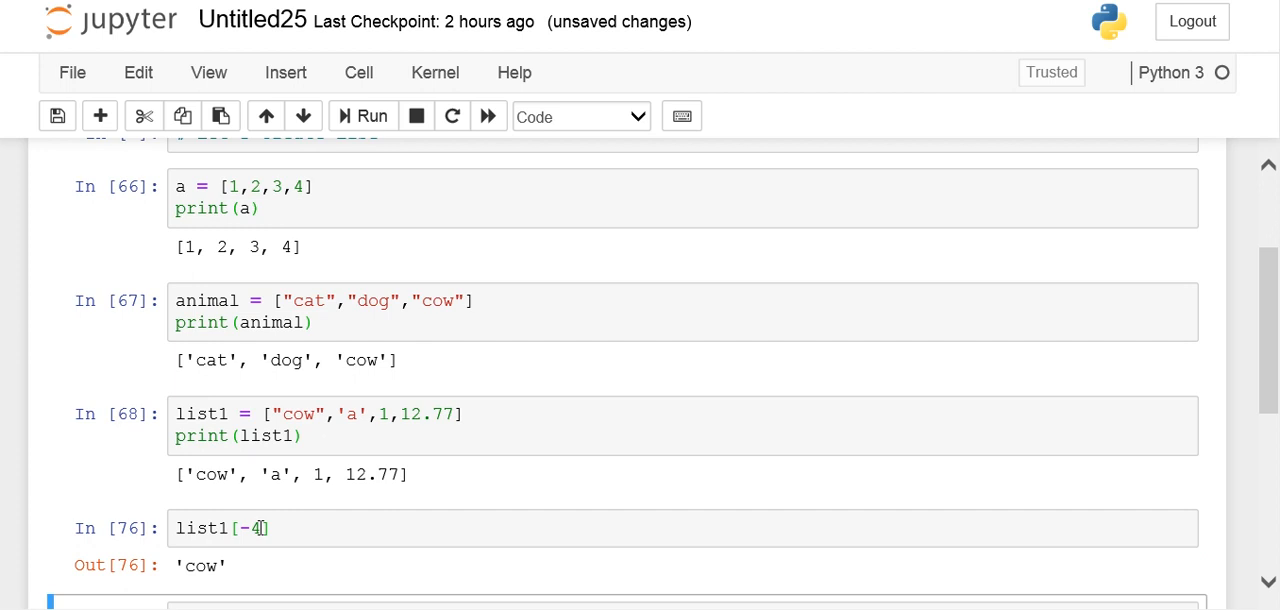
pyautogui.press('Backspace')
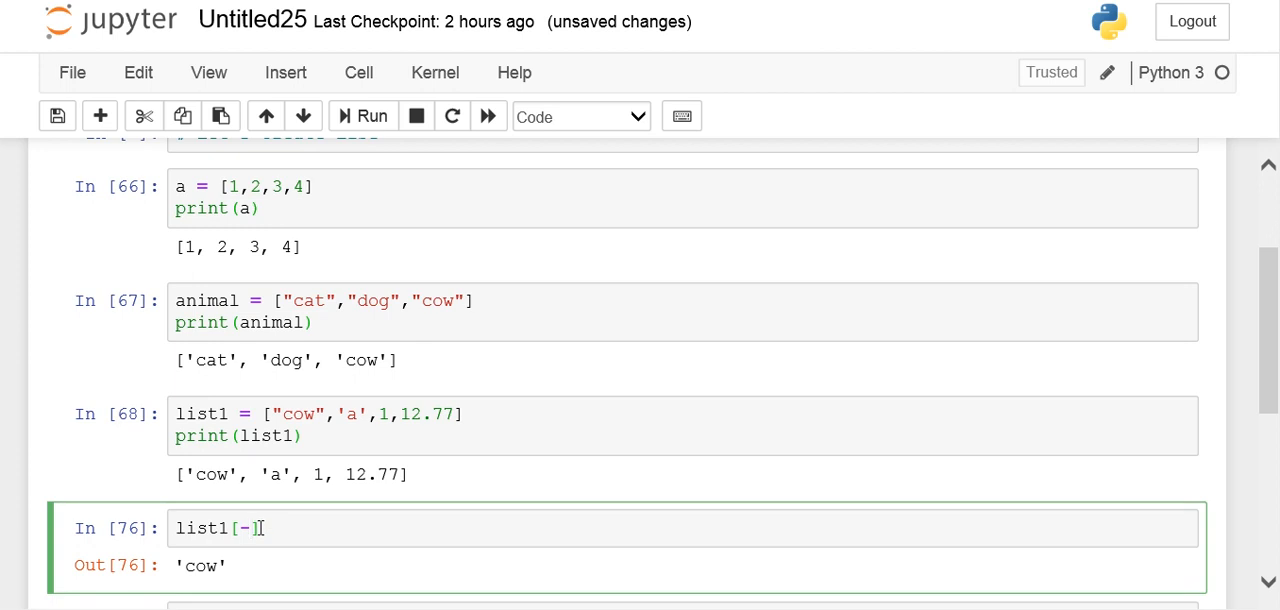
pyautogui.write('5')
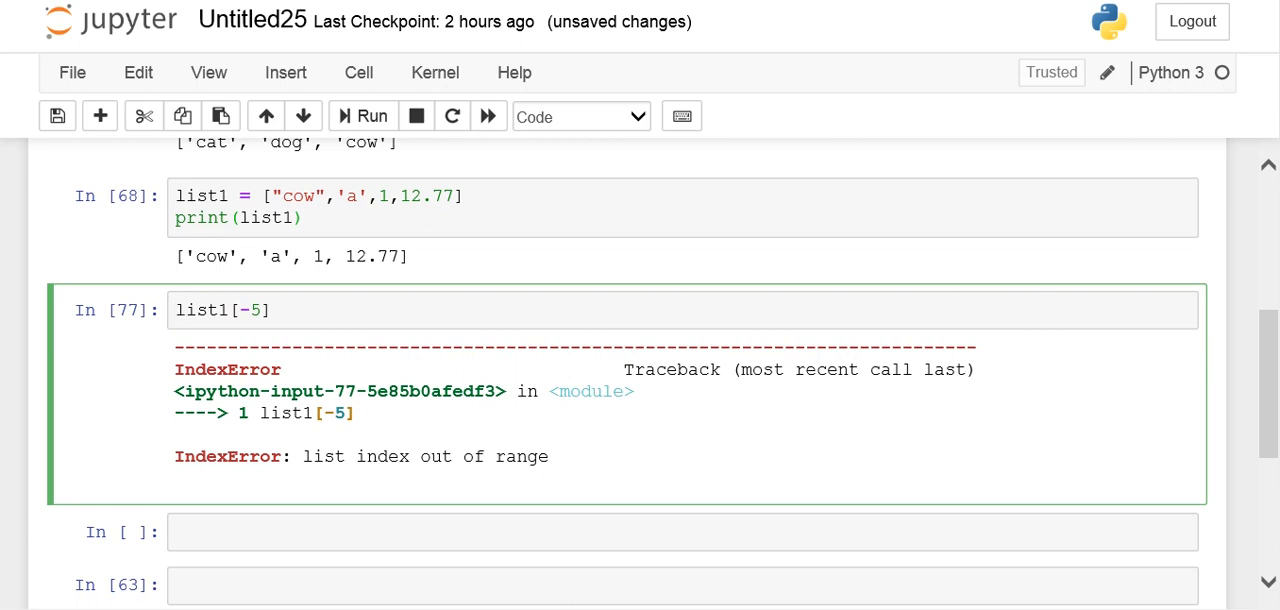
# In a new cell below the IndexError, define a = [0,2,4,6] and print it
pyautogui.click(180, 309)
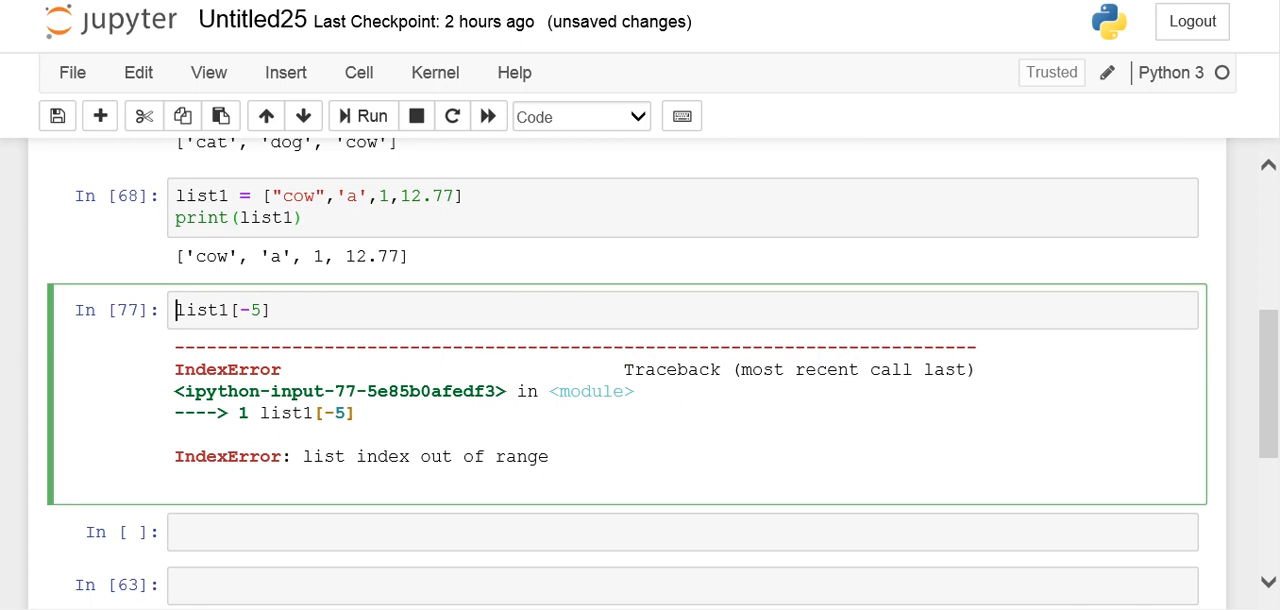
pyautogui.click(683, 531)
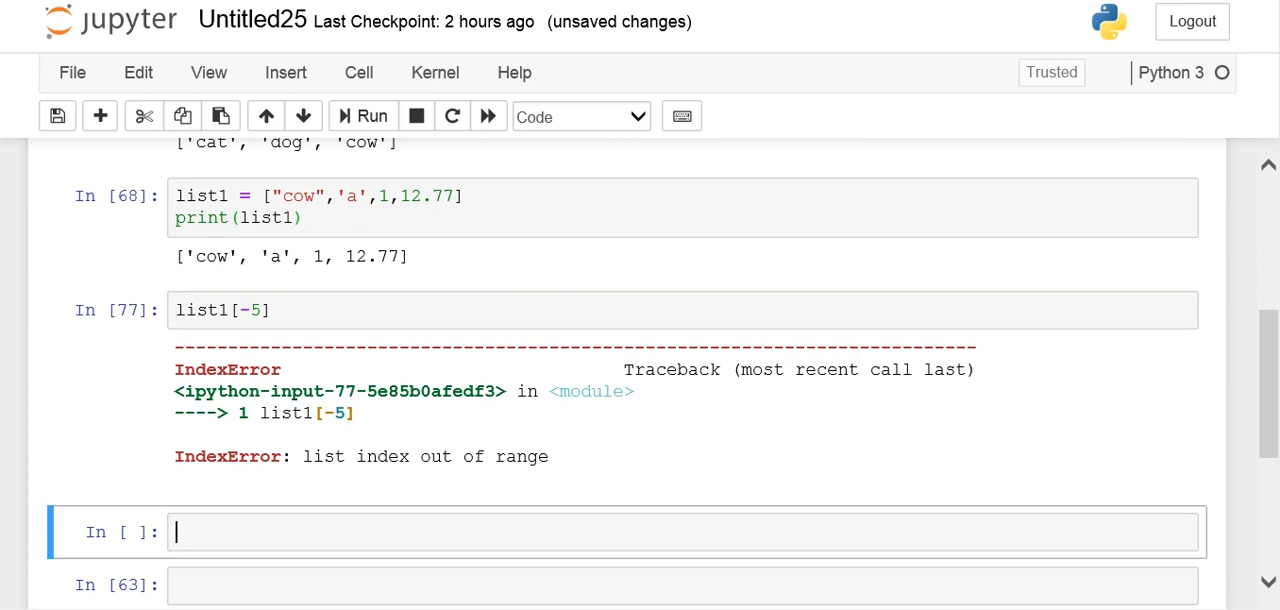
pyautogui.scroll(-3)
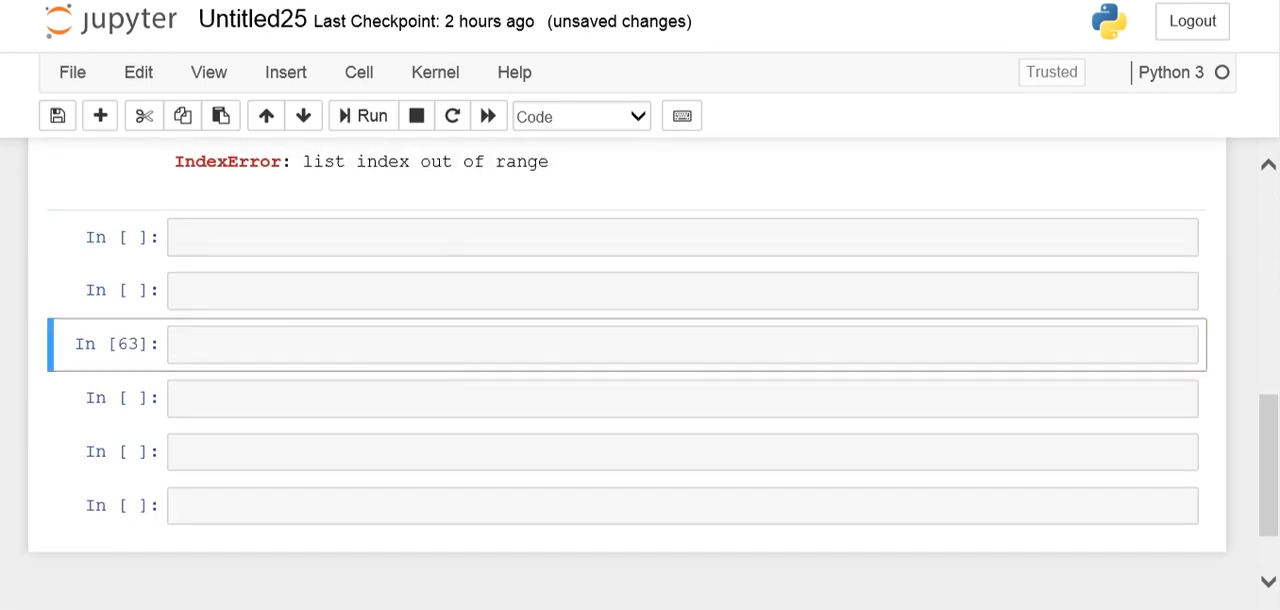
pyautogui.write('a =')
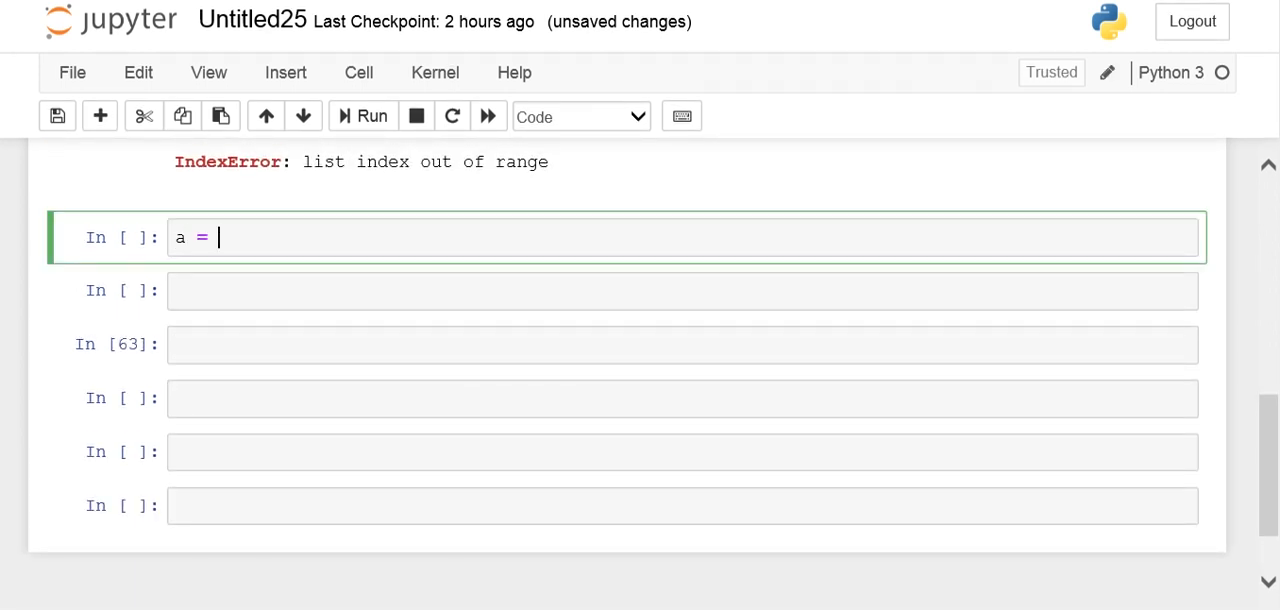
pyautogui.write('[0,')
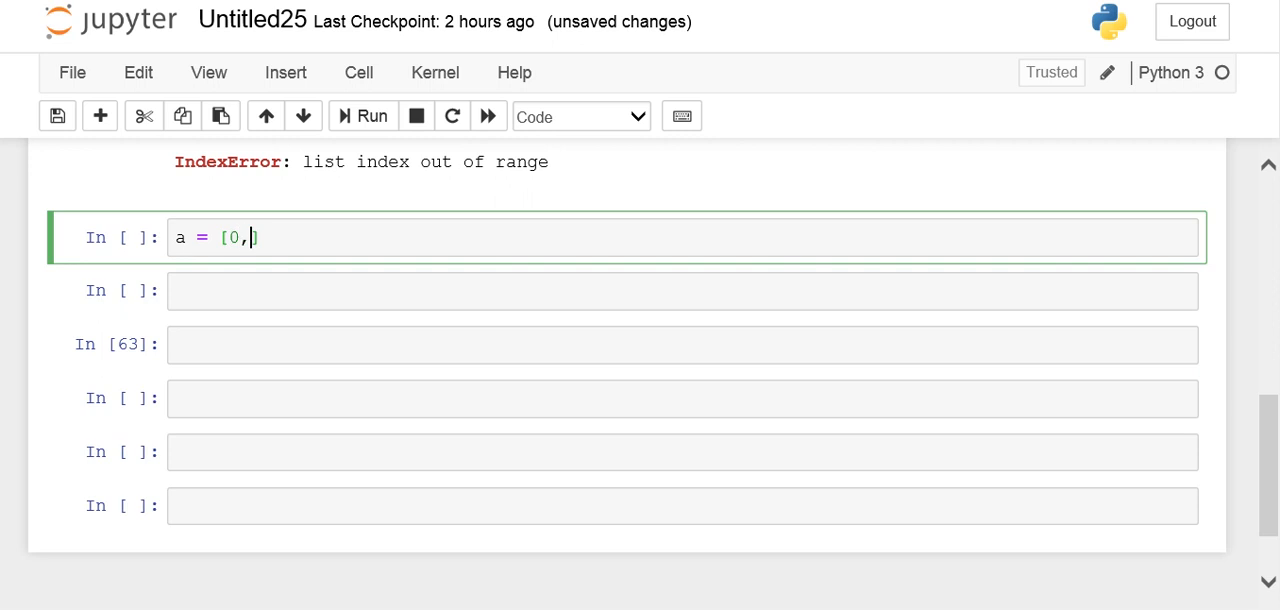
pyautogui.write('2,4,')
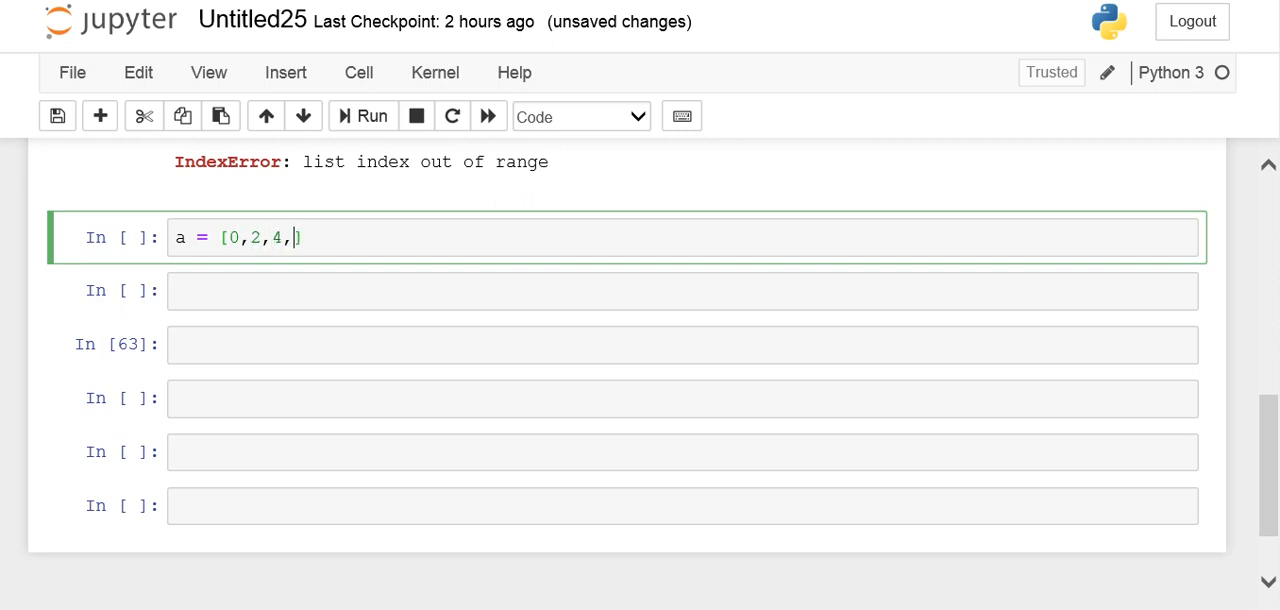
pyautogui.write('6')
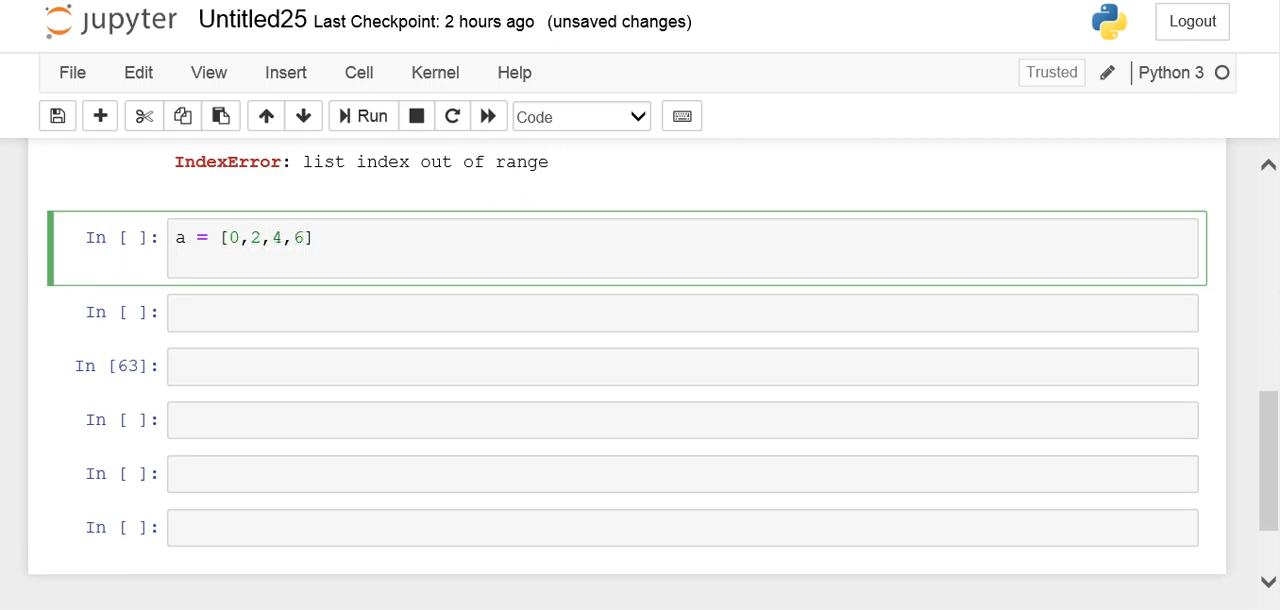
pyautogui.write('print(a')
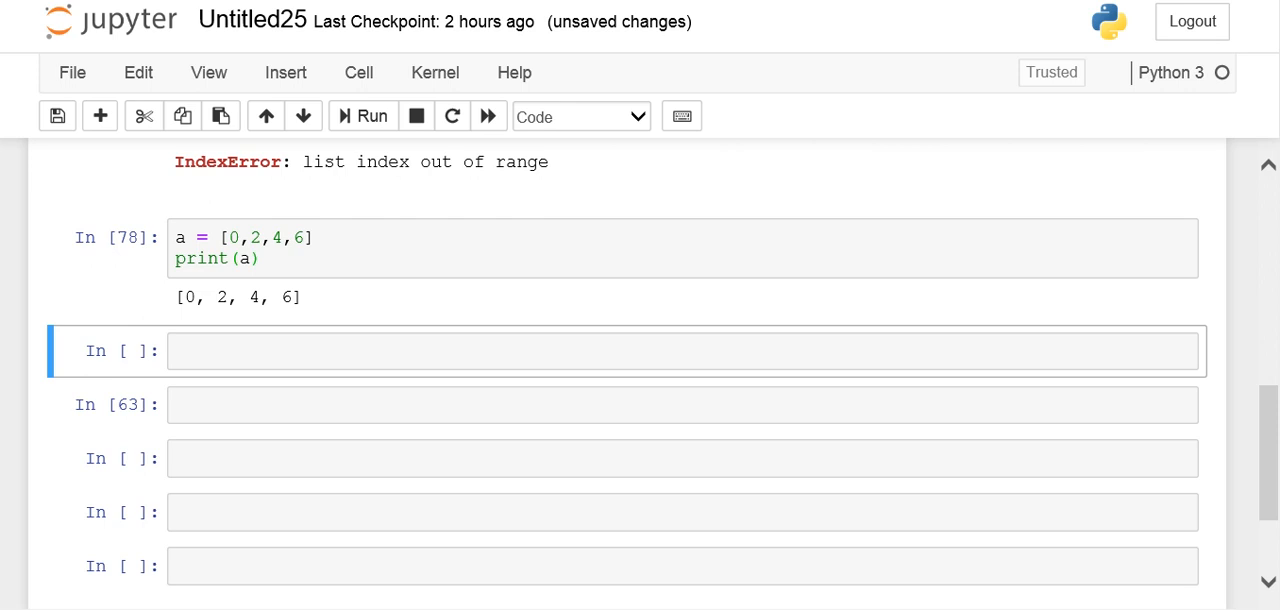
pyautogui.moveTo(178, 494)
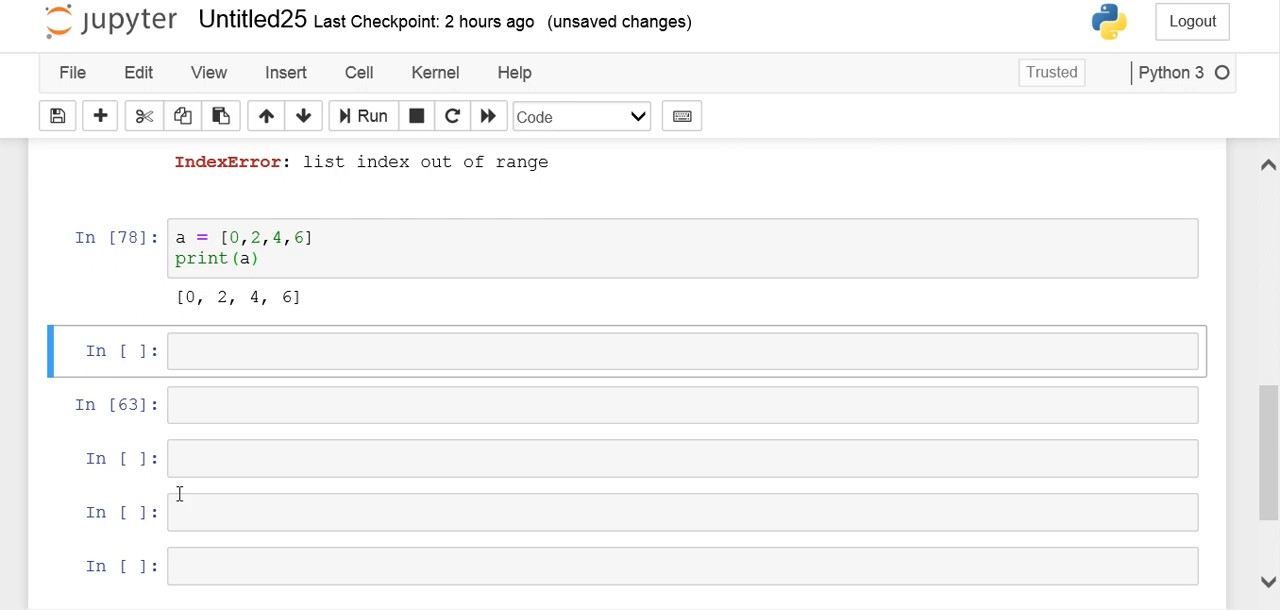
# Add an #append() comment and a.append(8) in a new cell
pyautogui.click(212, 350)
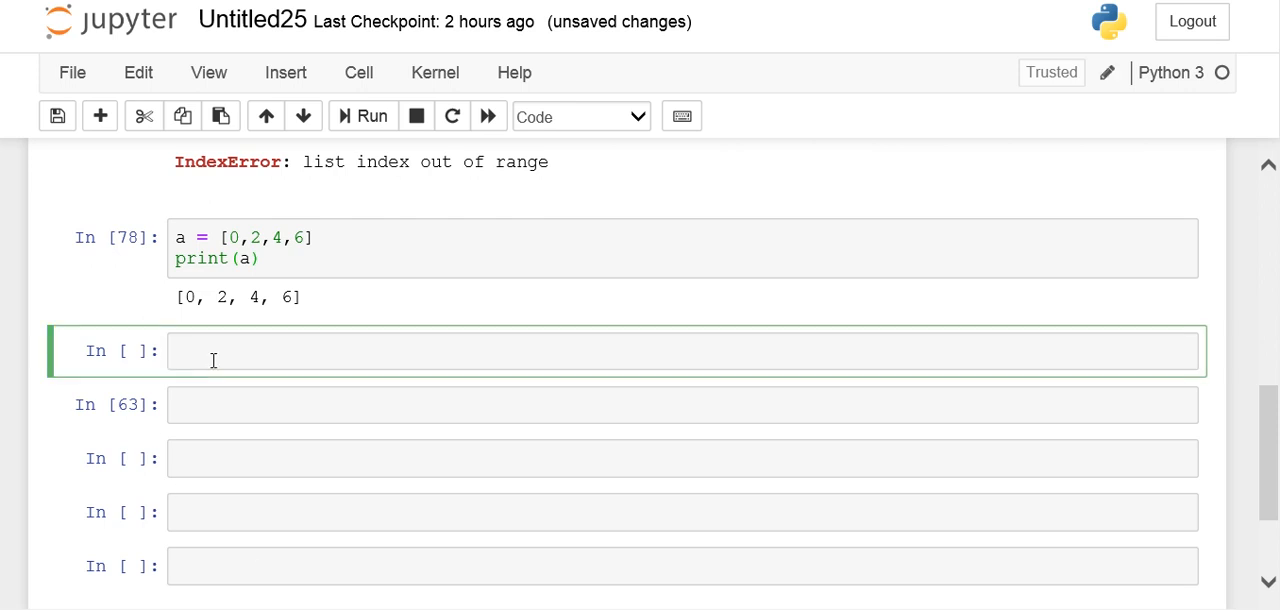
pyautogui.write('#appen')
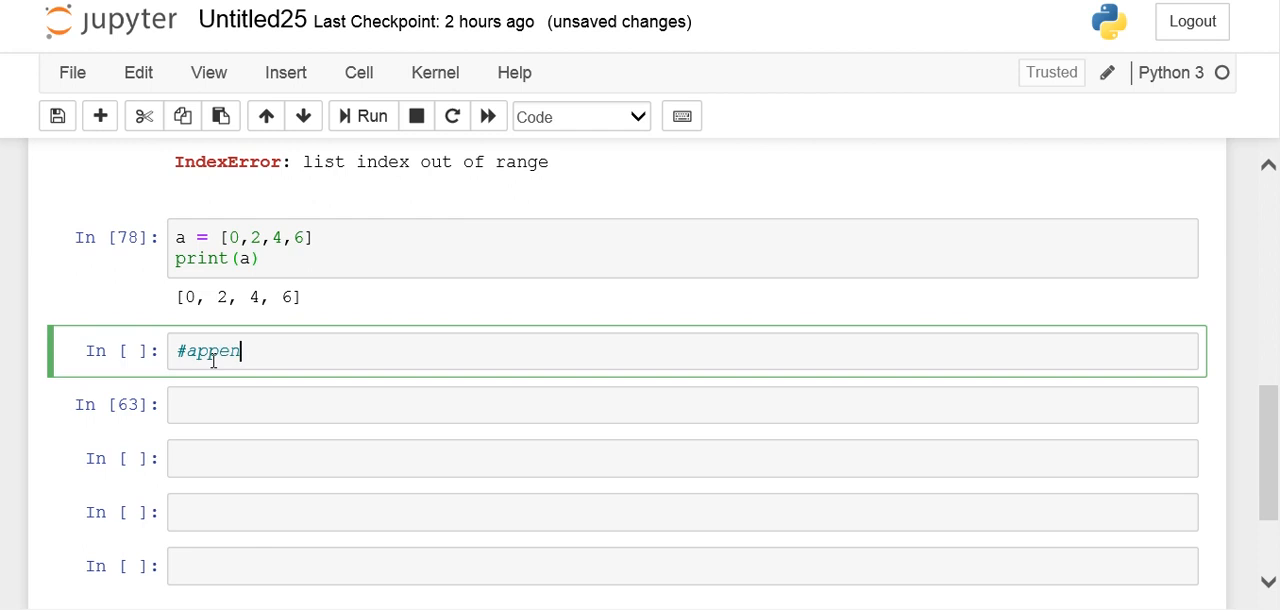
pyautogui.write('d()')
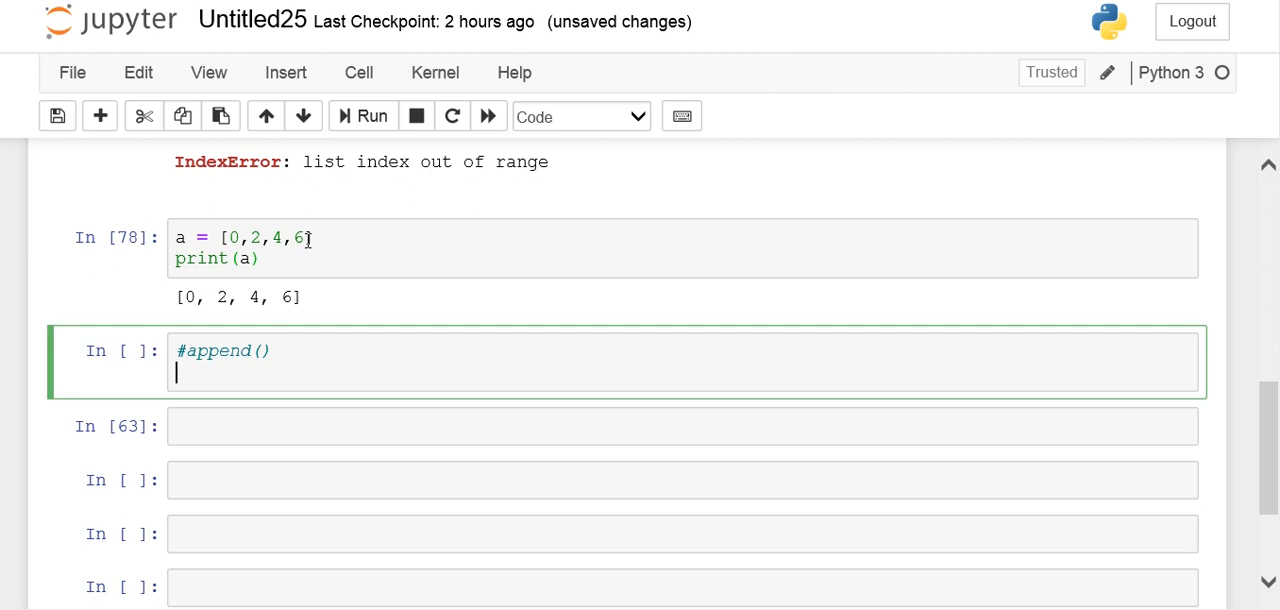
pyautogui.moveTo(240, 377)
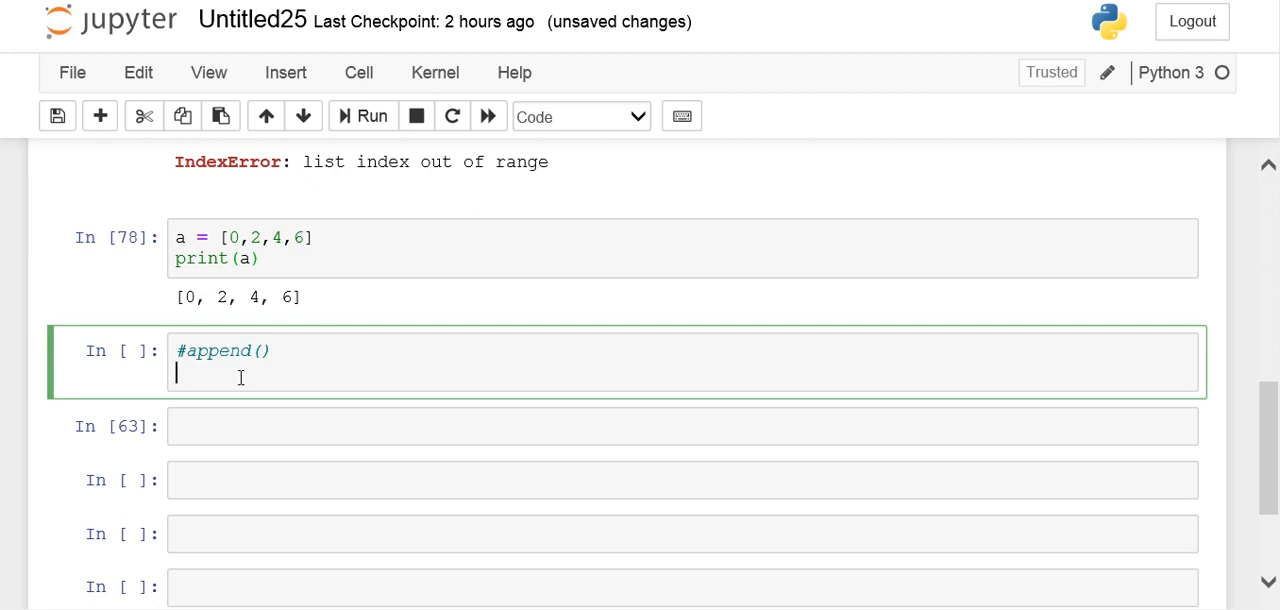
pyautogui.write('a')
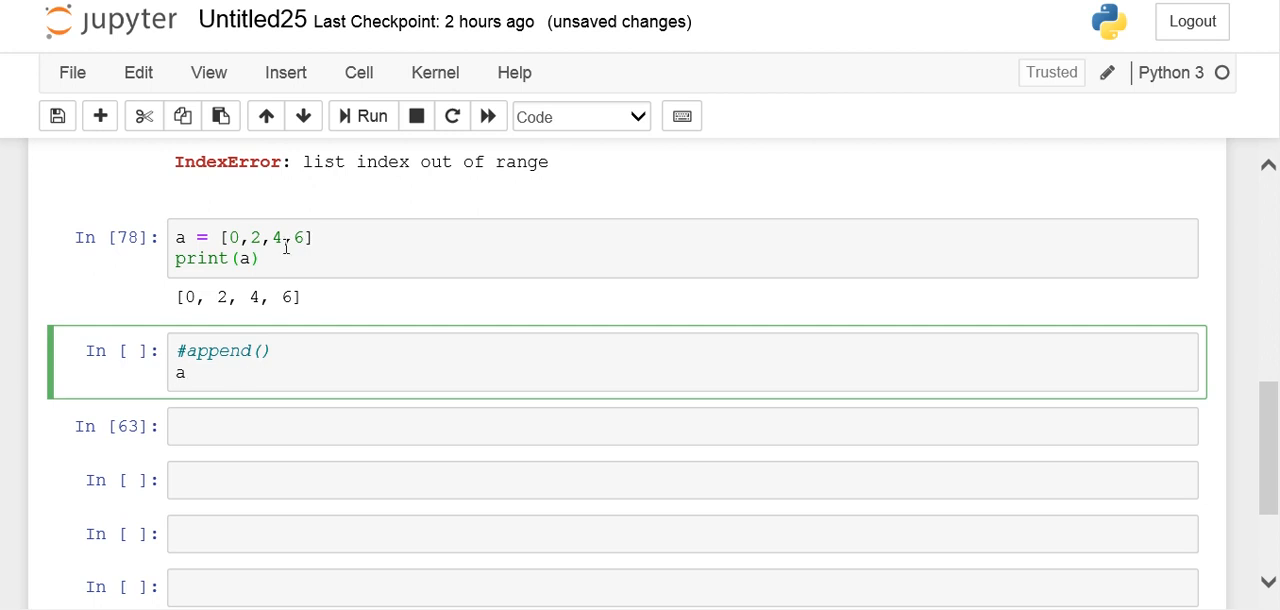
pyautogui.write('.a')
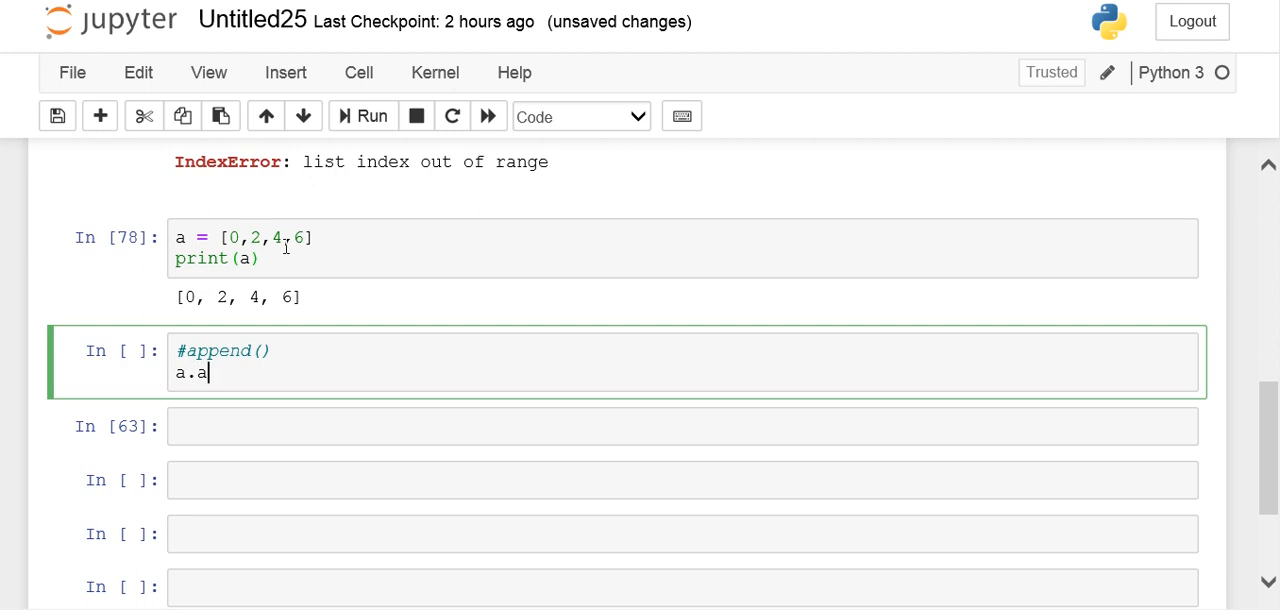
pyautogui.write('ppen()')
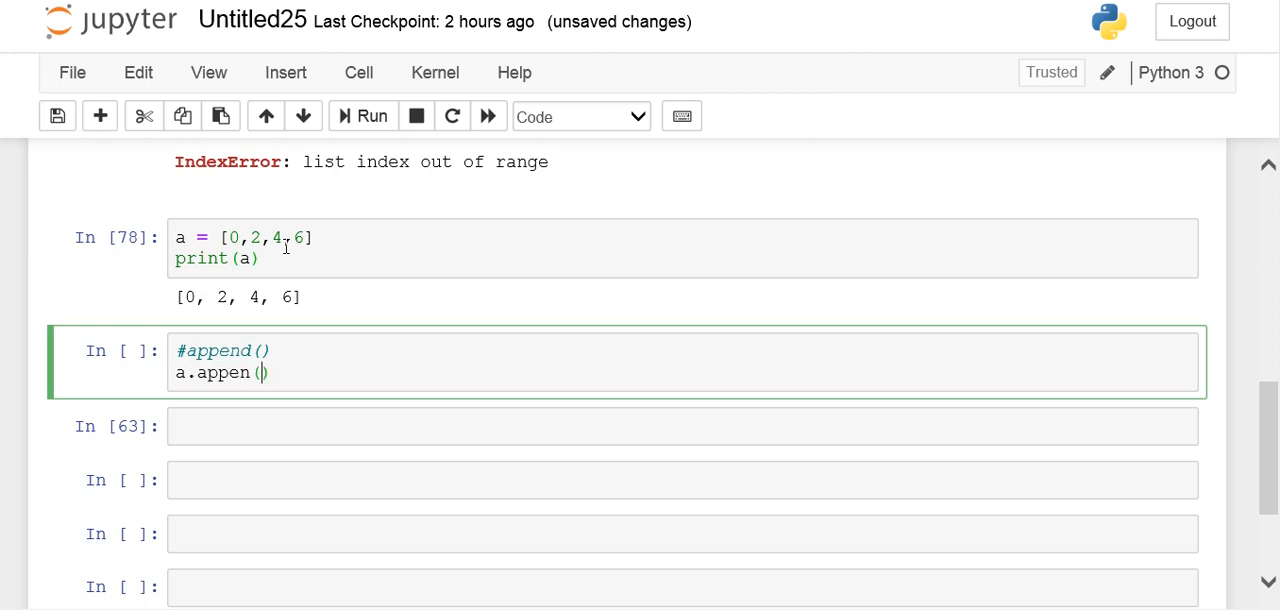
pyautogui.write('8')
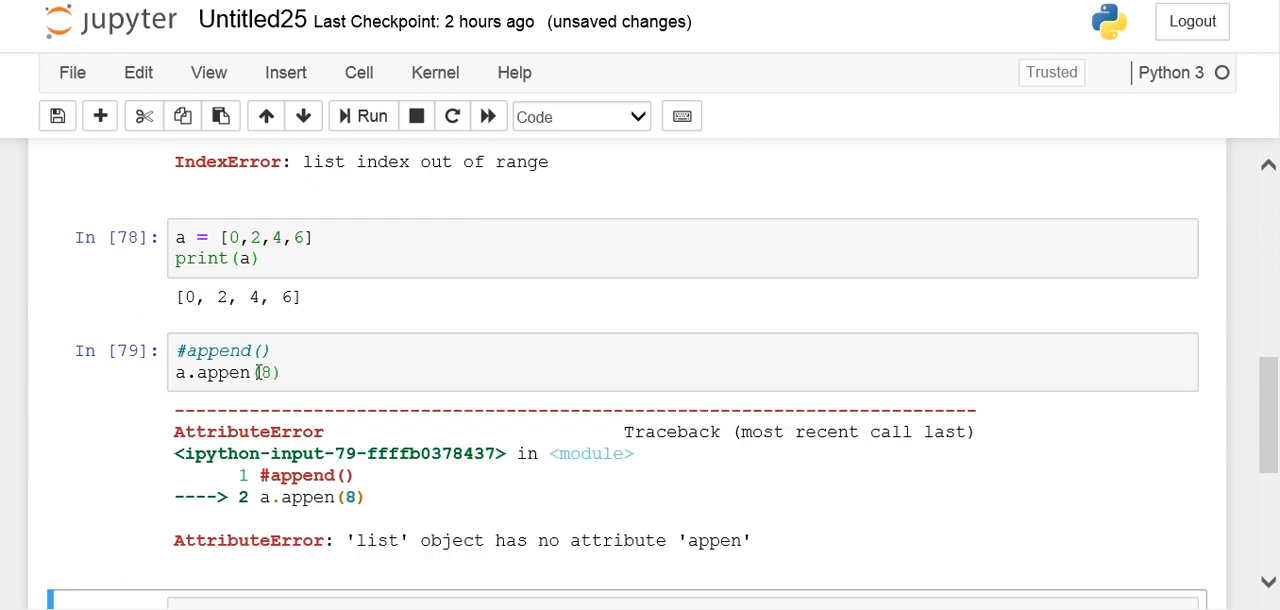
# Fix the 'appen' typo, then print a, showing [0, 2, 4, 6, 8]
pyautogui.click(270, 372)
pyautogui.write('d')
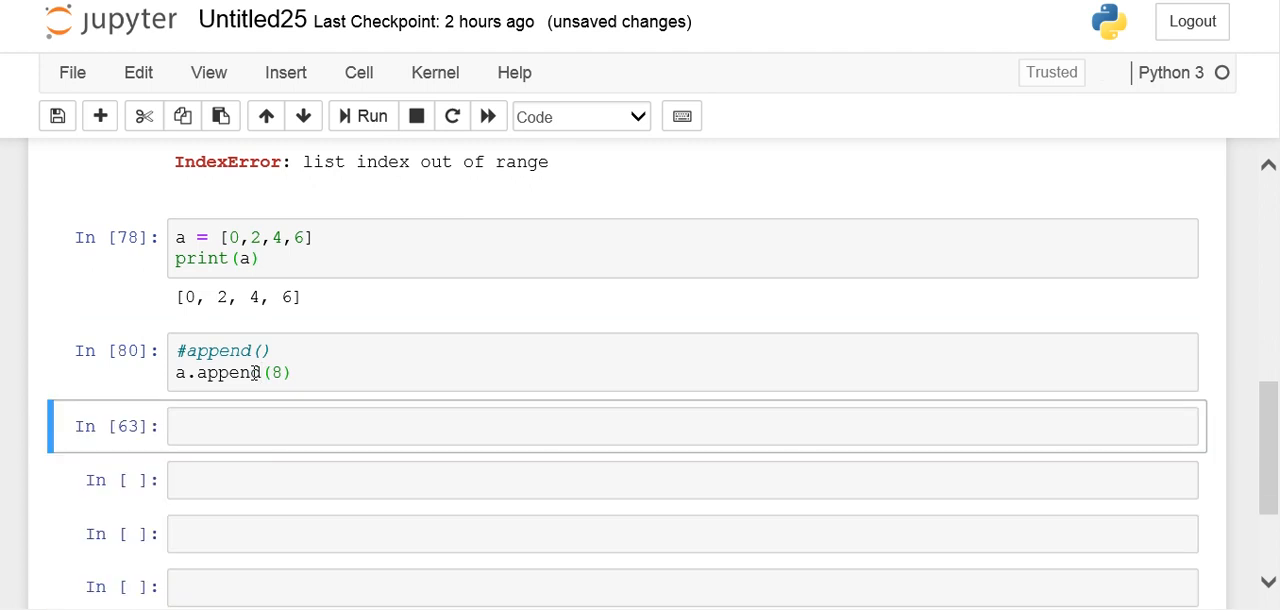
pyautogui.click(683, 426)
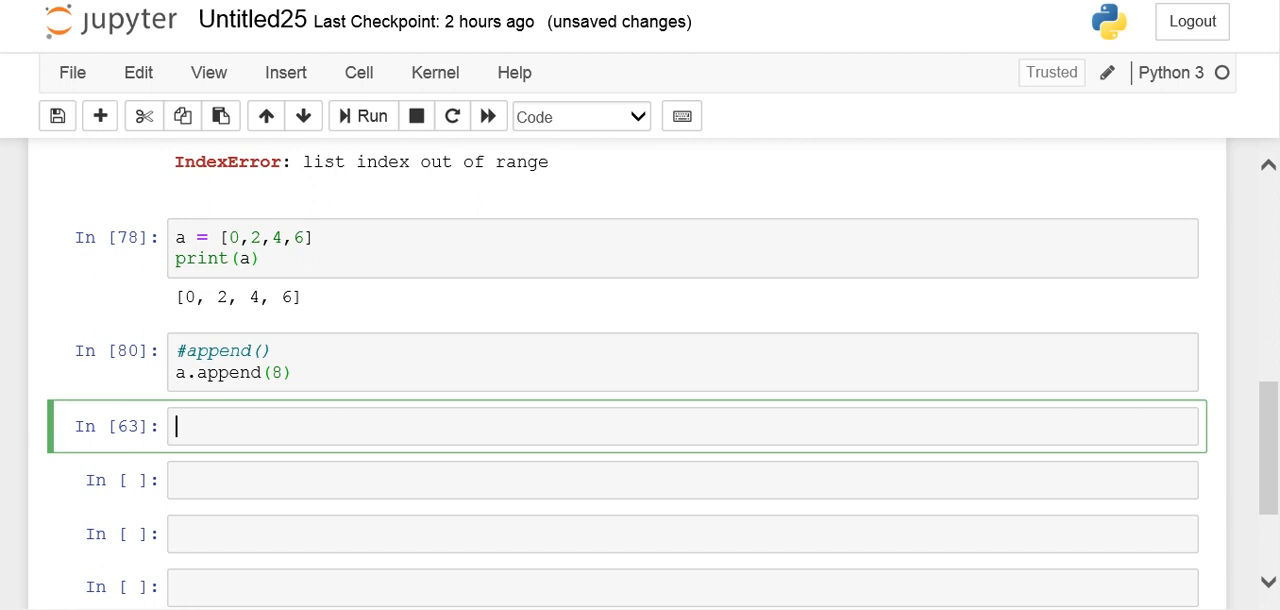
pyautogui.write('print(a)')
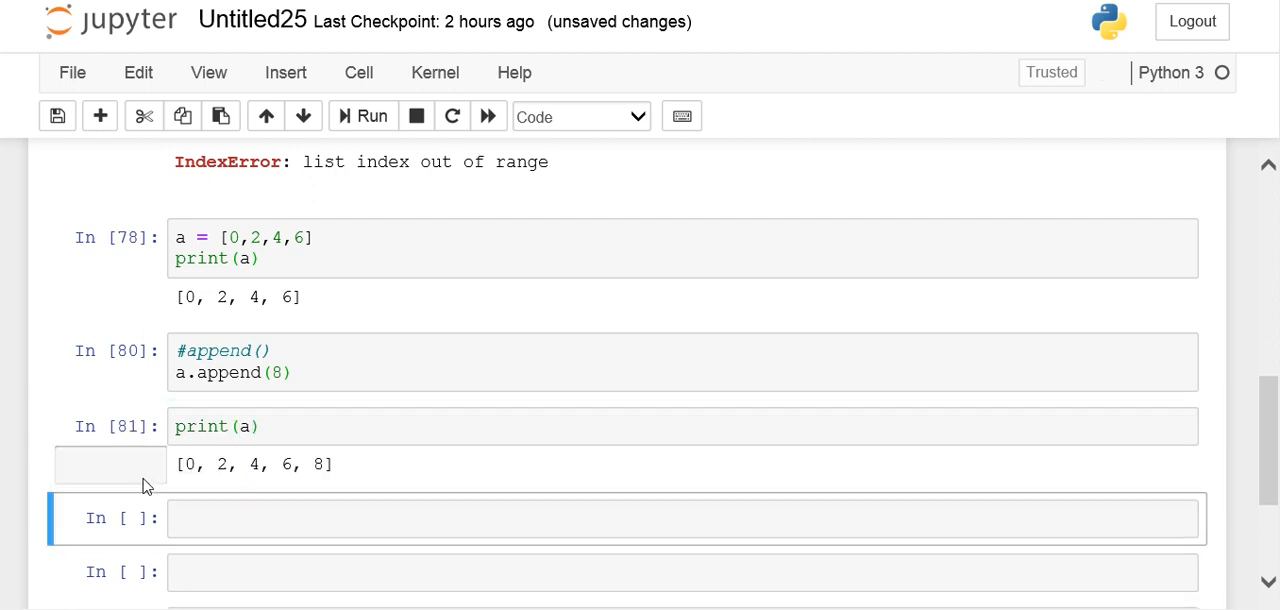
# Highlight the printed [0, 2, 4, 6, 8], then run a.append(10)
pyautogui.moveTo(185, 464); pyautogui.dragTo(290, 464)
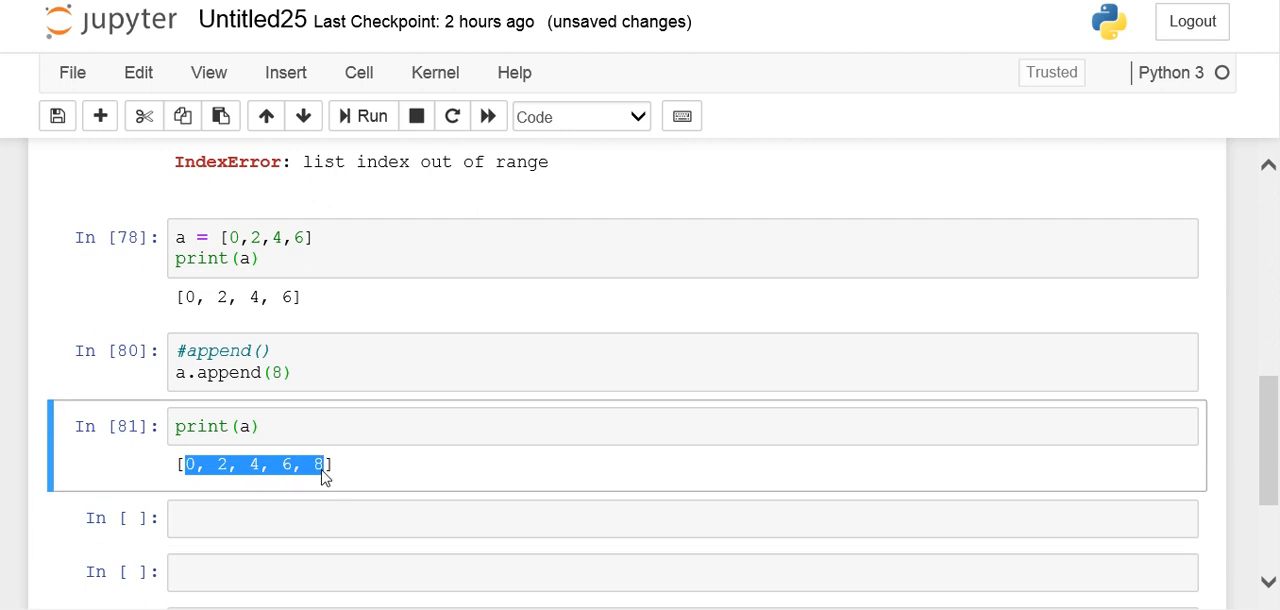
pyautogui.click(320, 464)
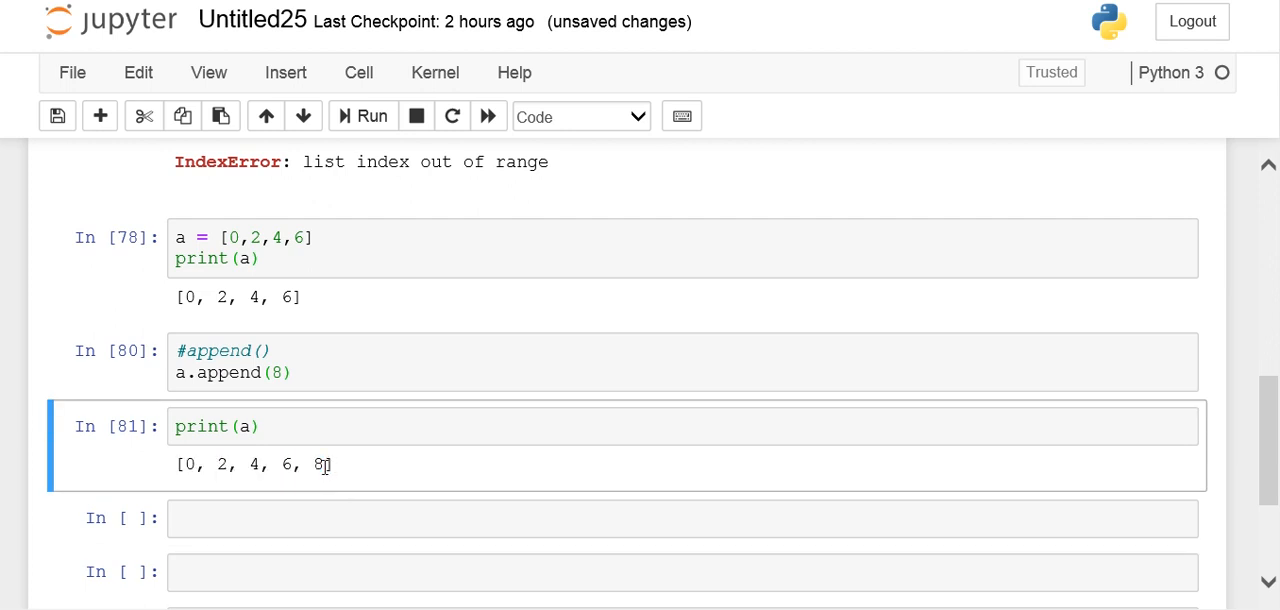
pyautogui.moveTo(197, 335)
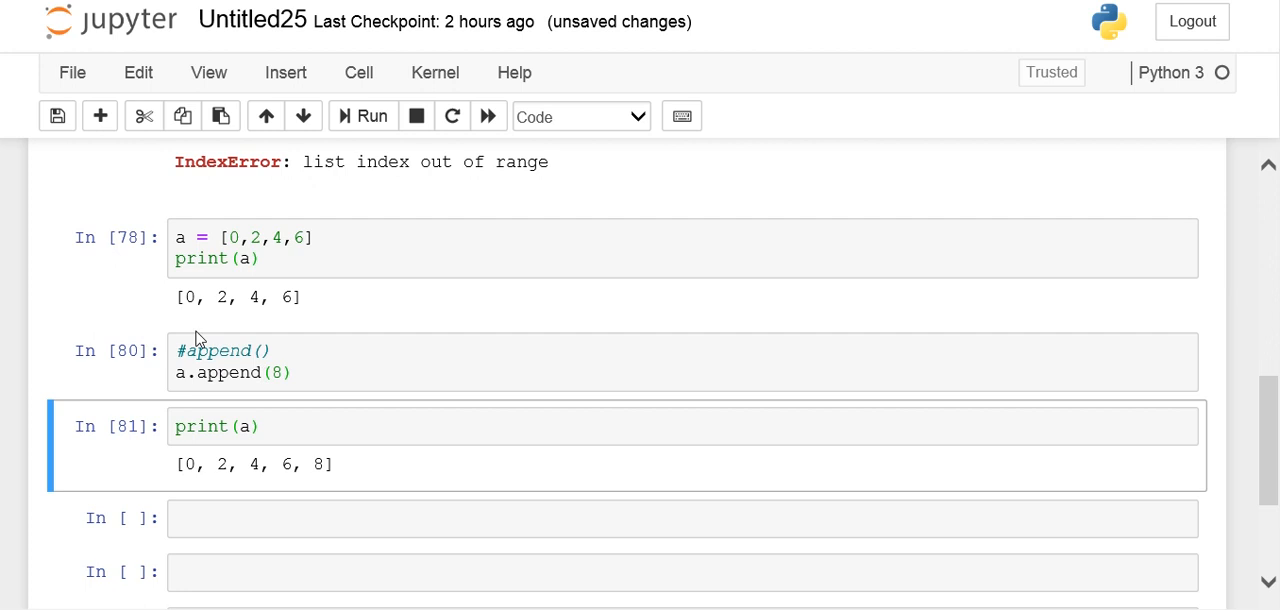
pyautogui.moveTo(190, 471)
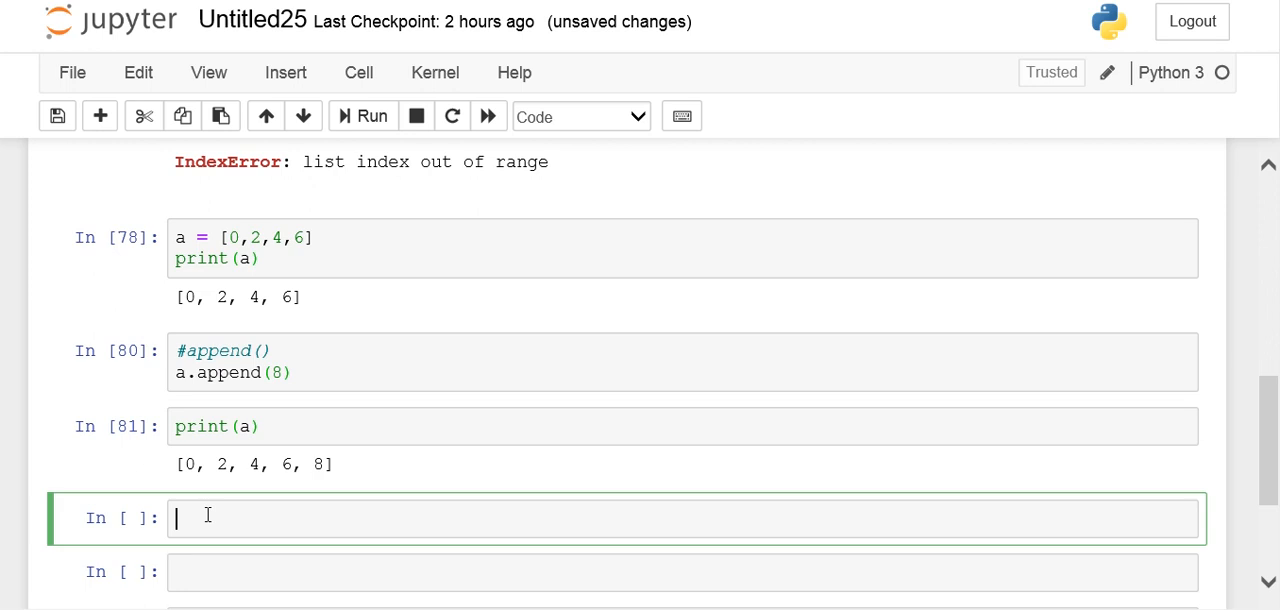
pyautogui.write('a.ap')
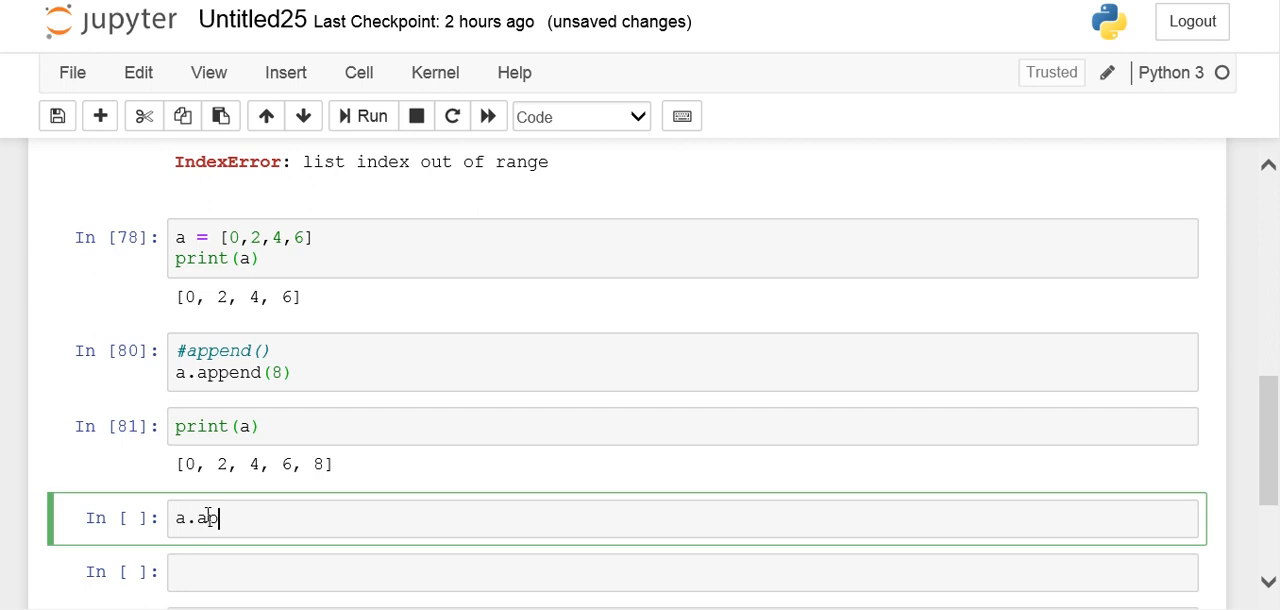
pyautogui.write('pend()')
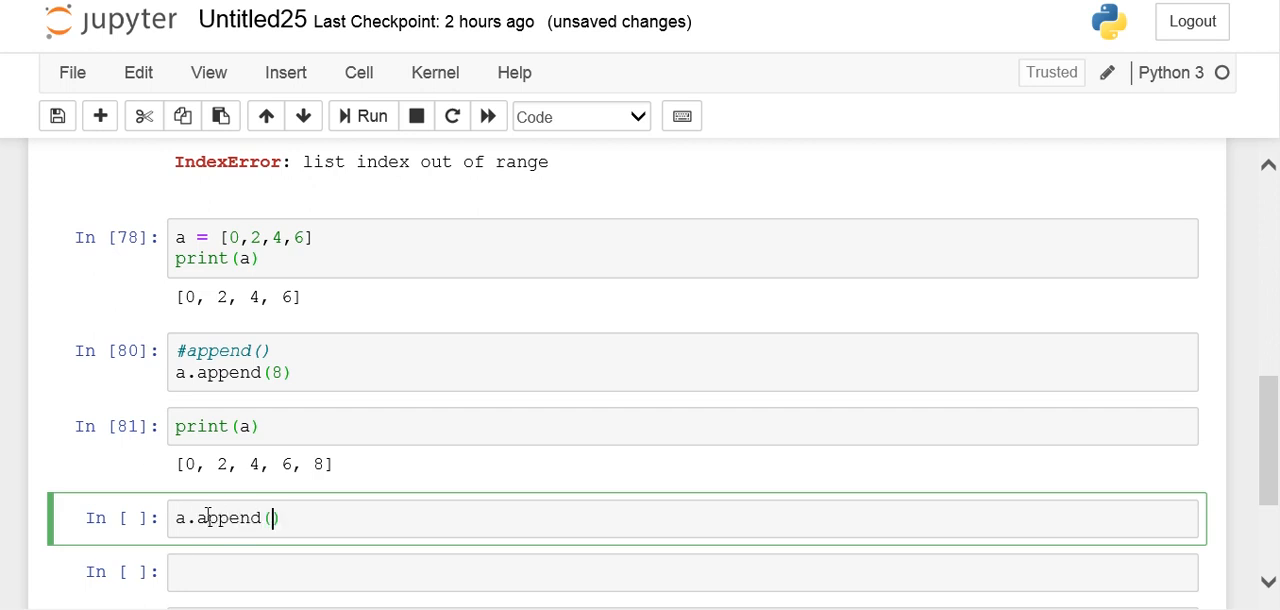
pyautogui.write('10')
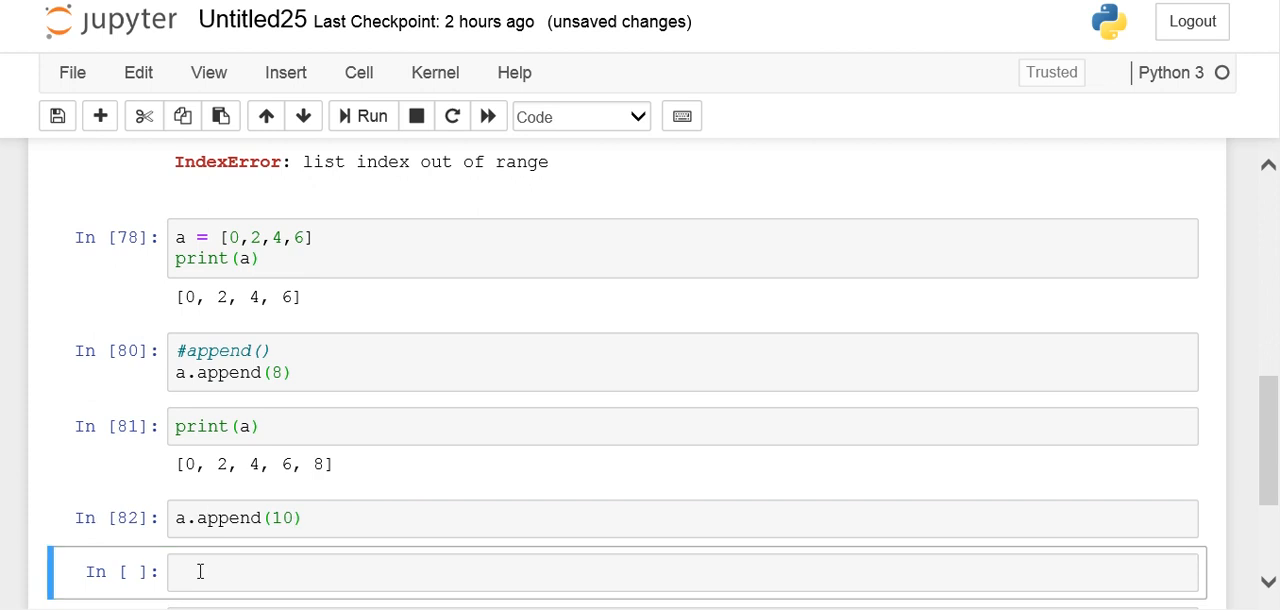
# Display a as [0, 2, 4, 6, 8, 10] and evaluate a[-1], returning 10
pyautogui.write('a')
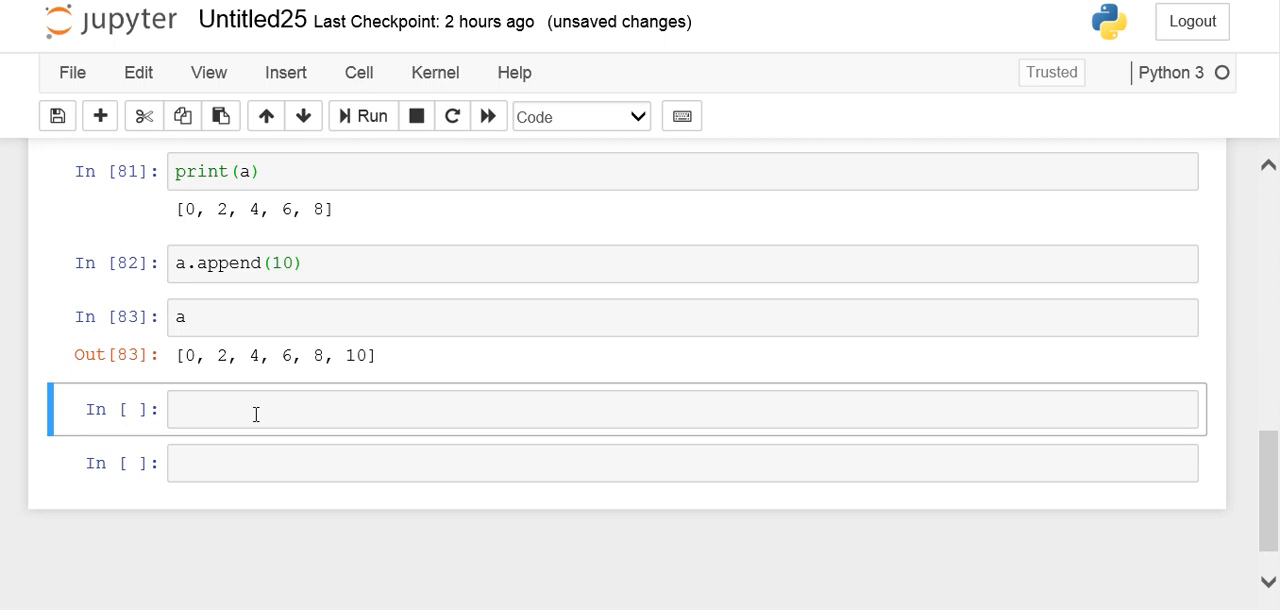
pyautogui.write('a[-1')
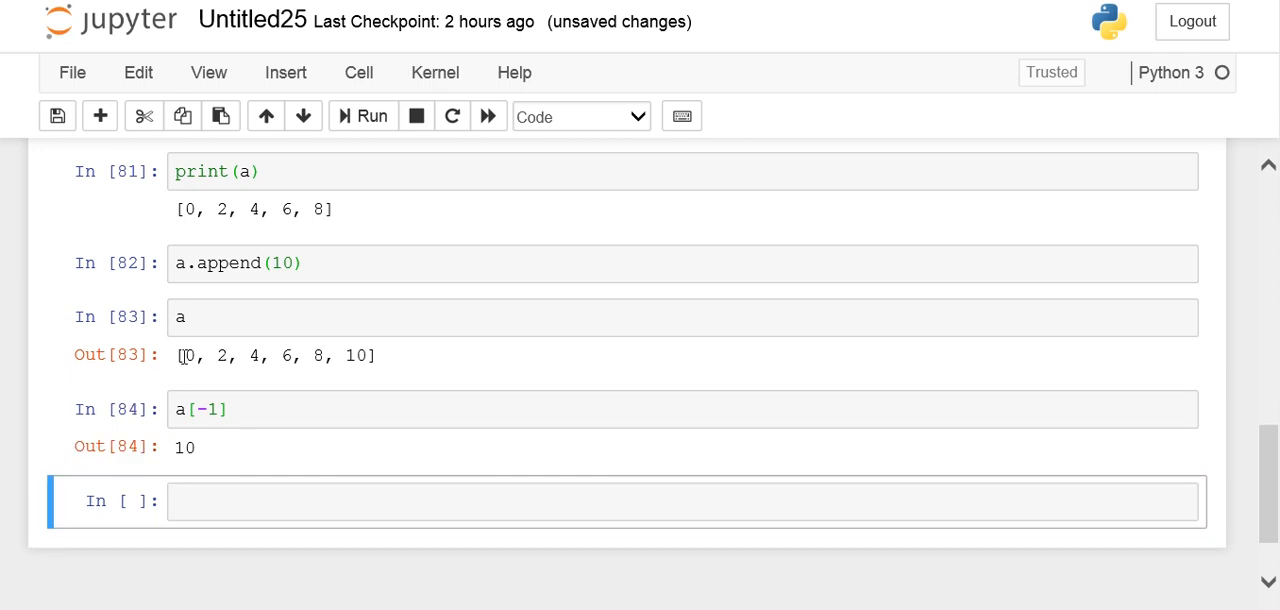
pyautogui.doubleClick(189, 355)
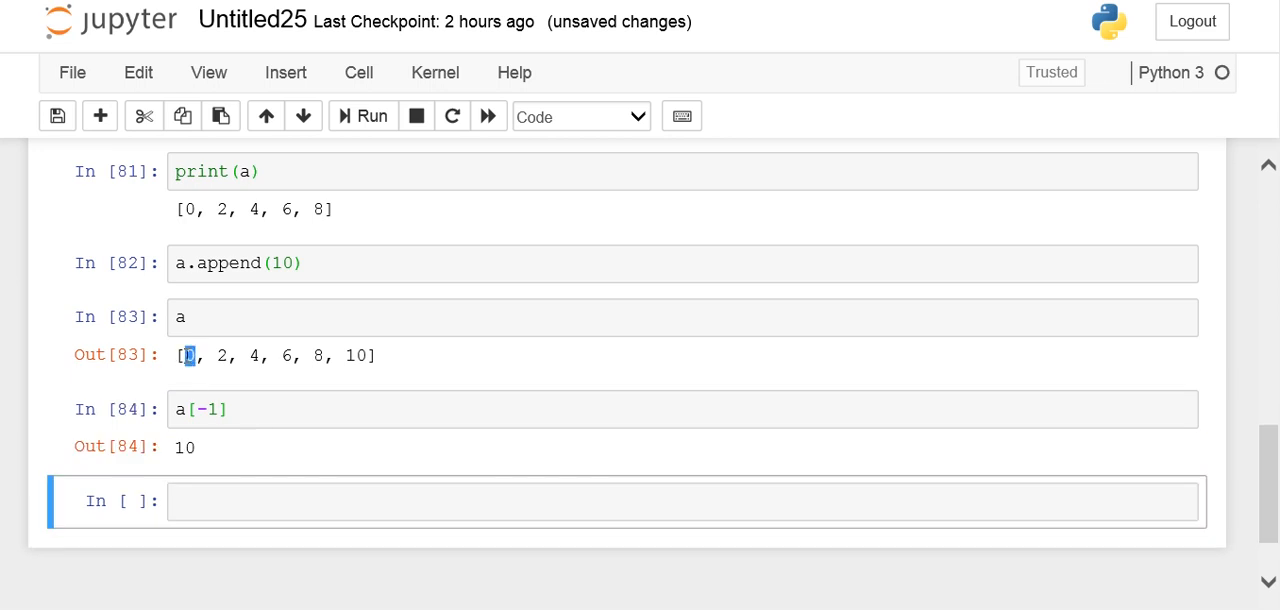